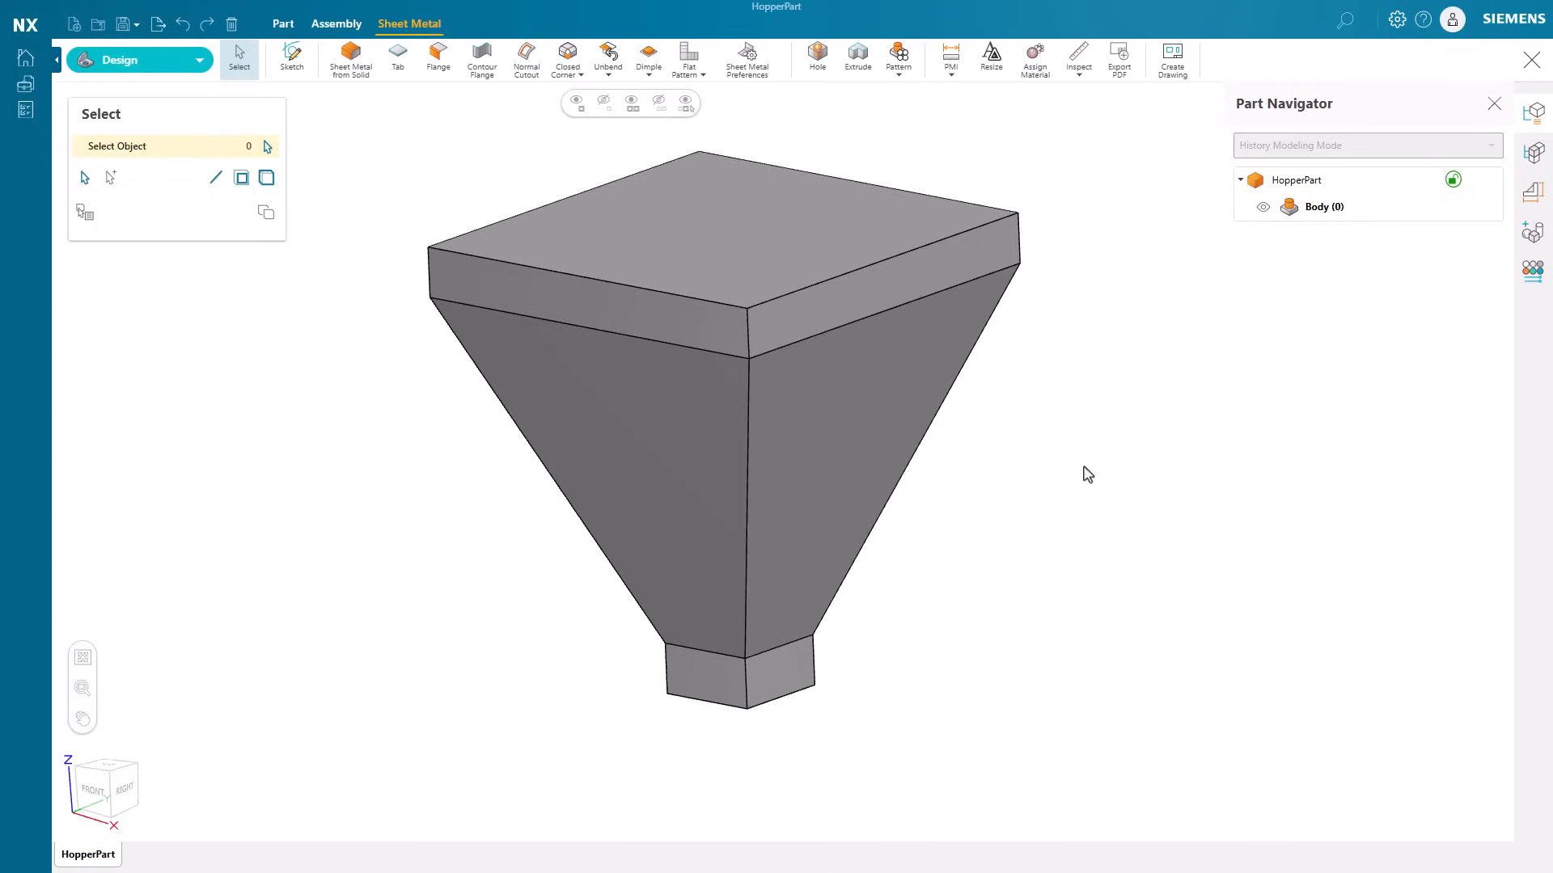
mouse_move(376, 143)
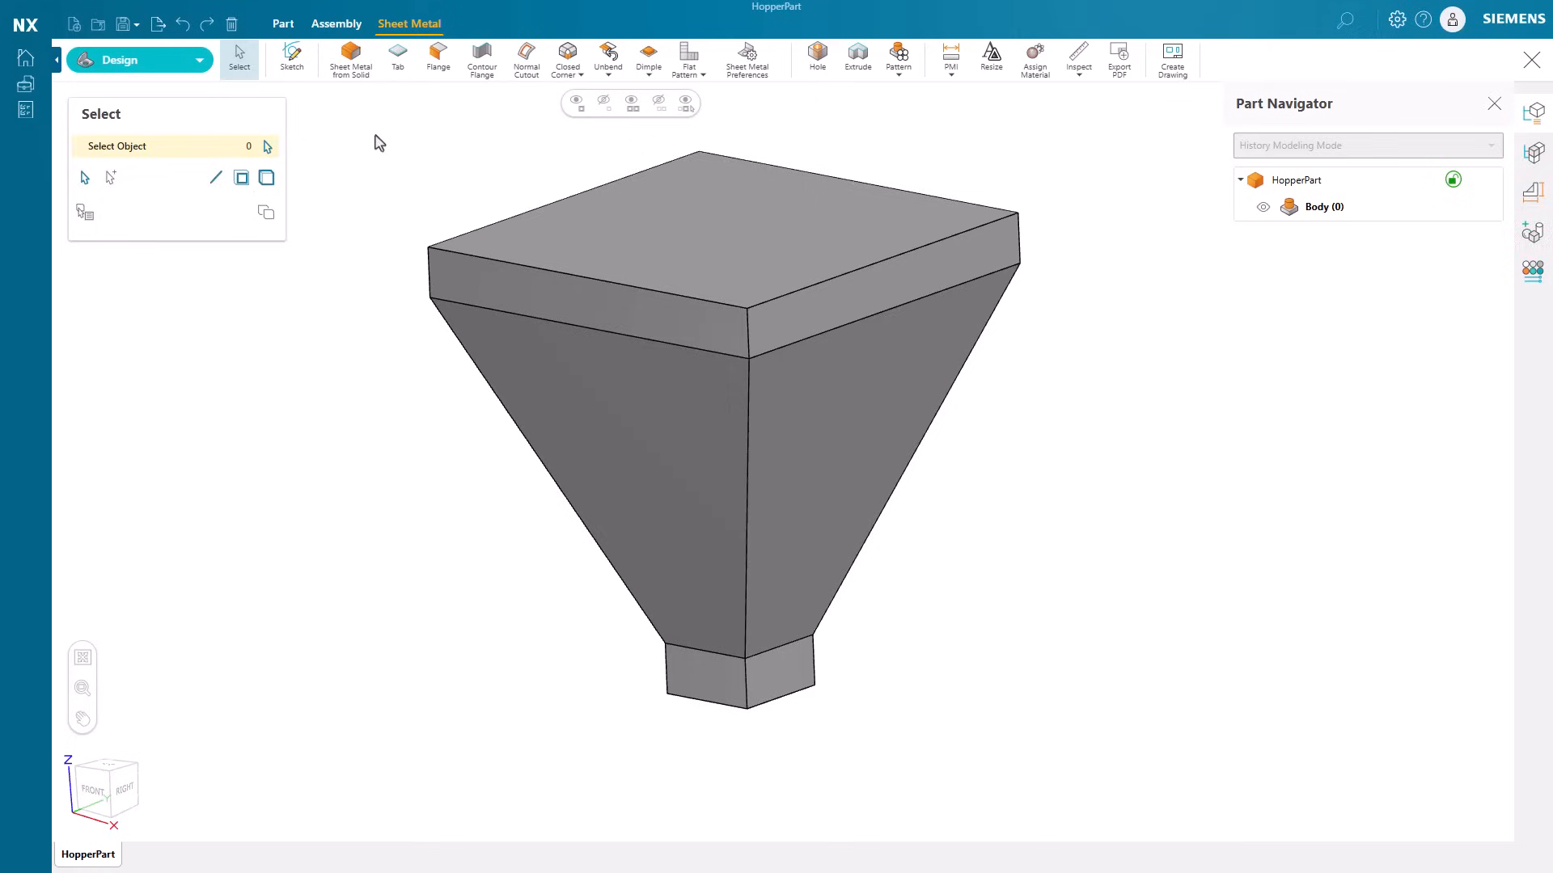
Launch Sheet Metal from Solid on the hopper body.
left_click(349, 59)
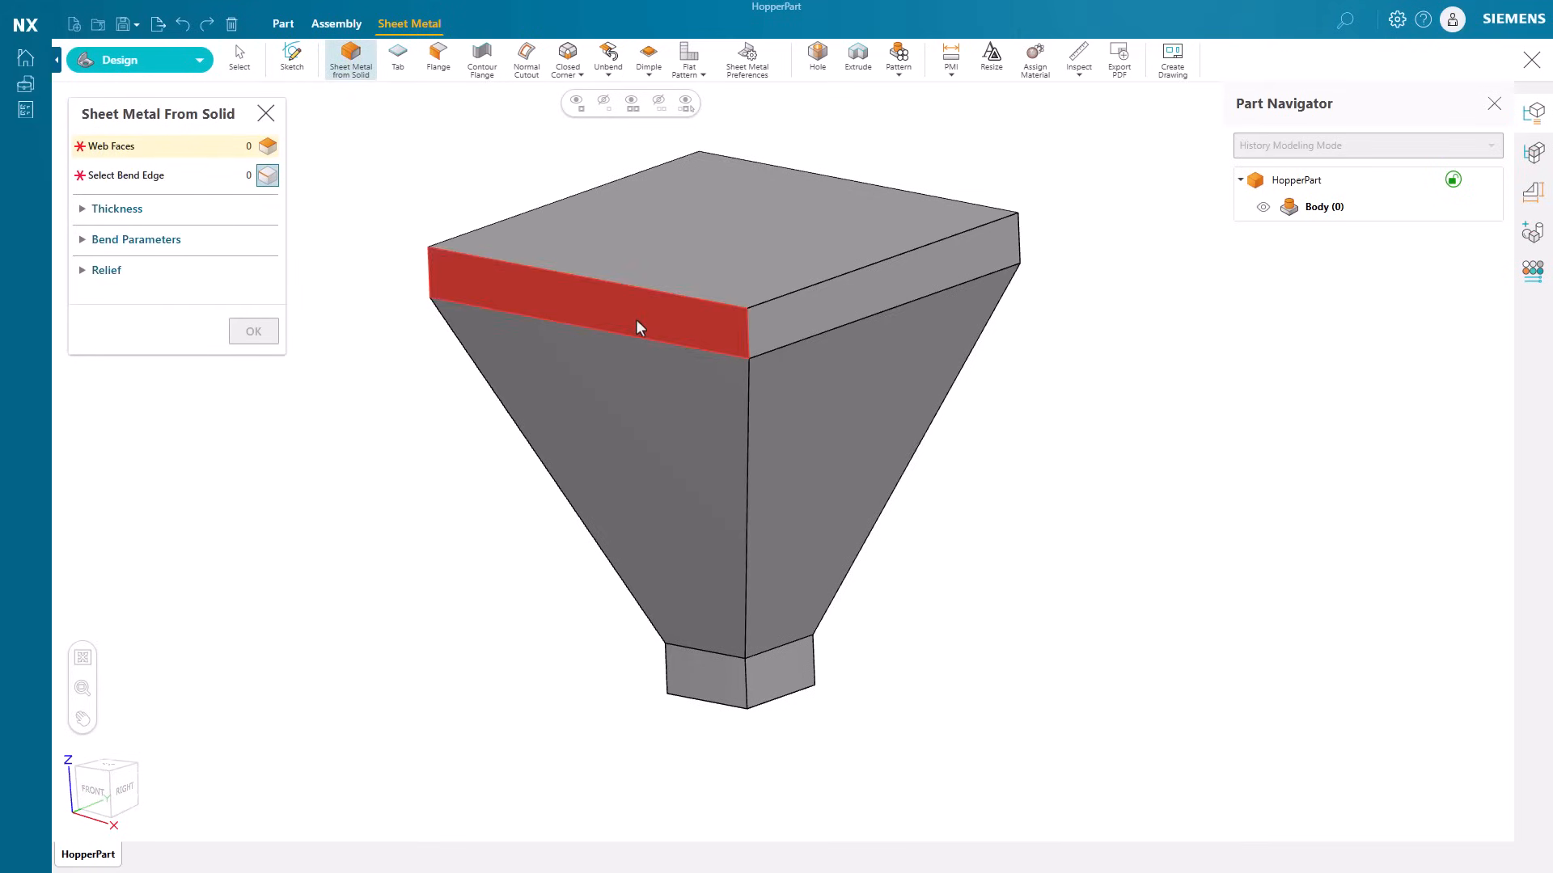
Convert the three front-left hopper faces to sheet metal with Square bend relief.
left_click(656, 517)
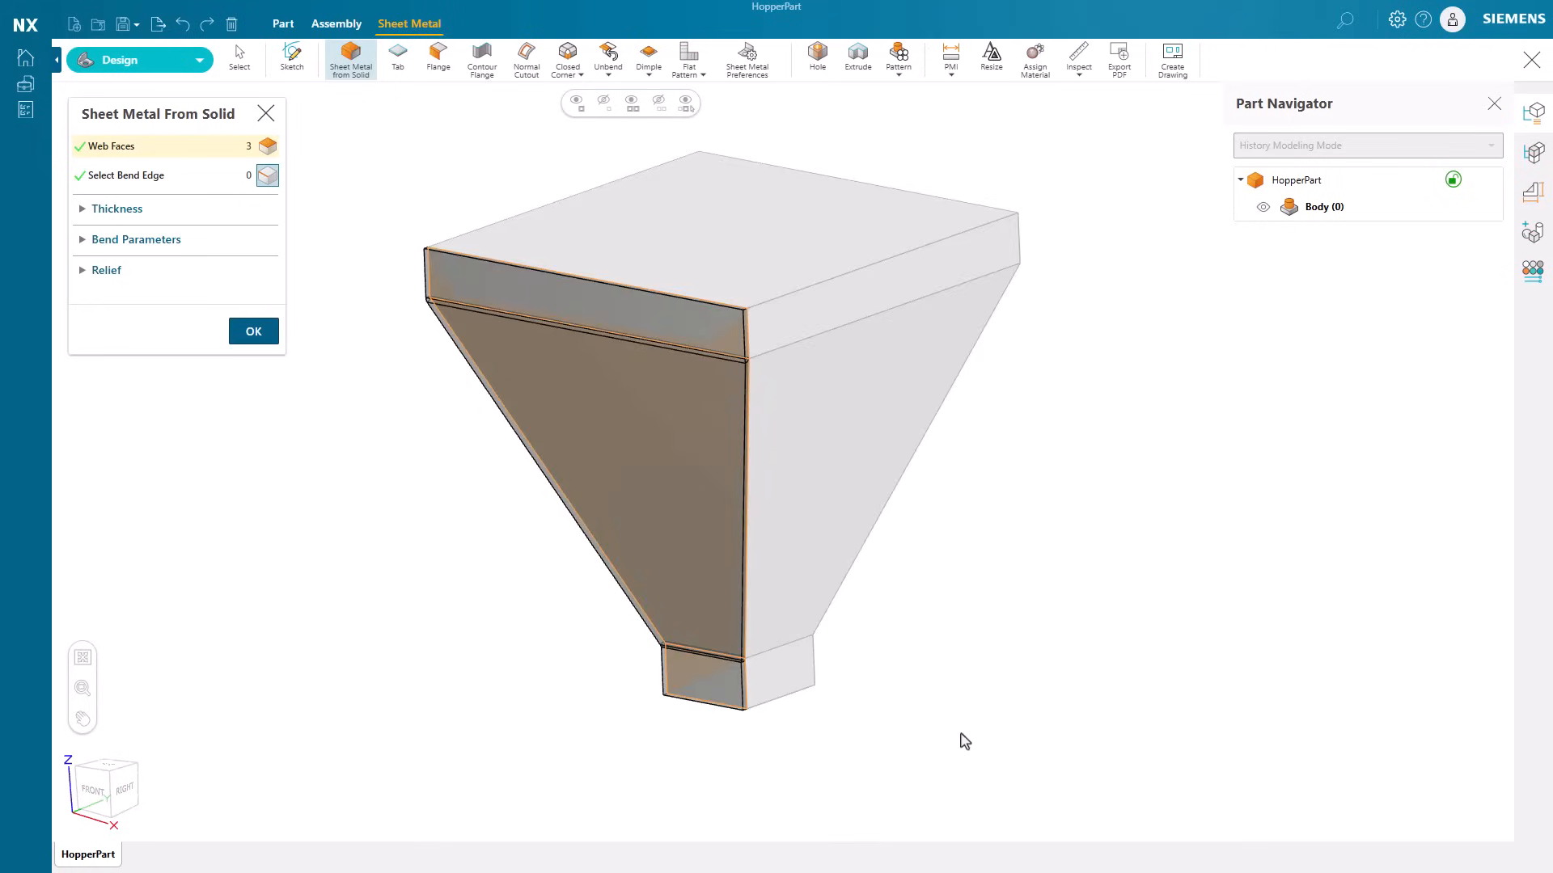
left_click(116, 208)
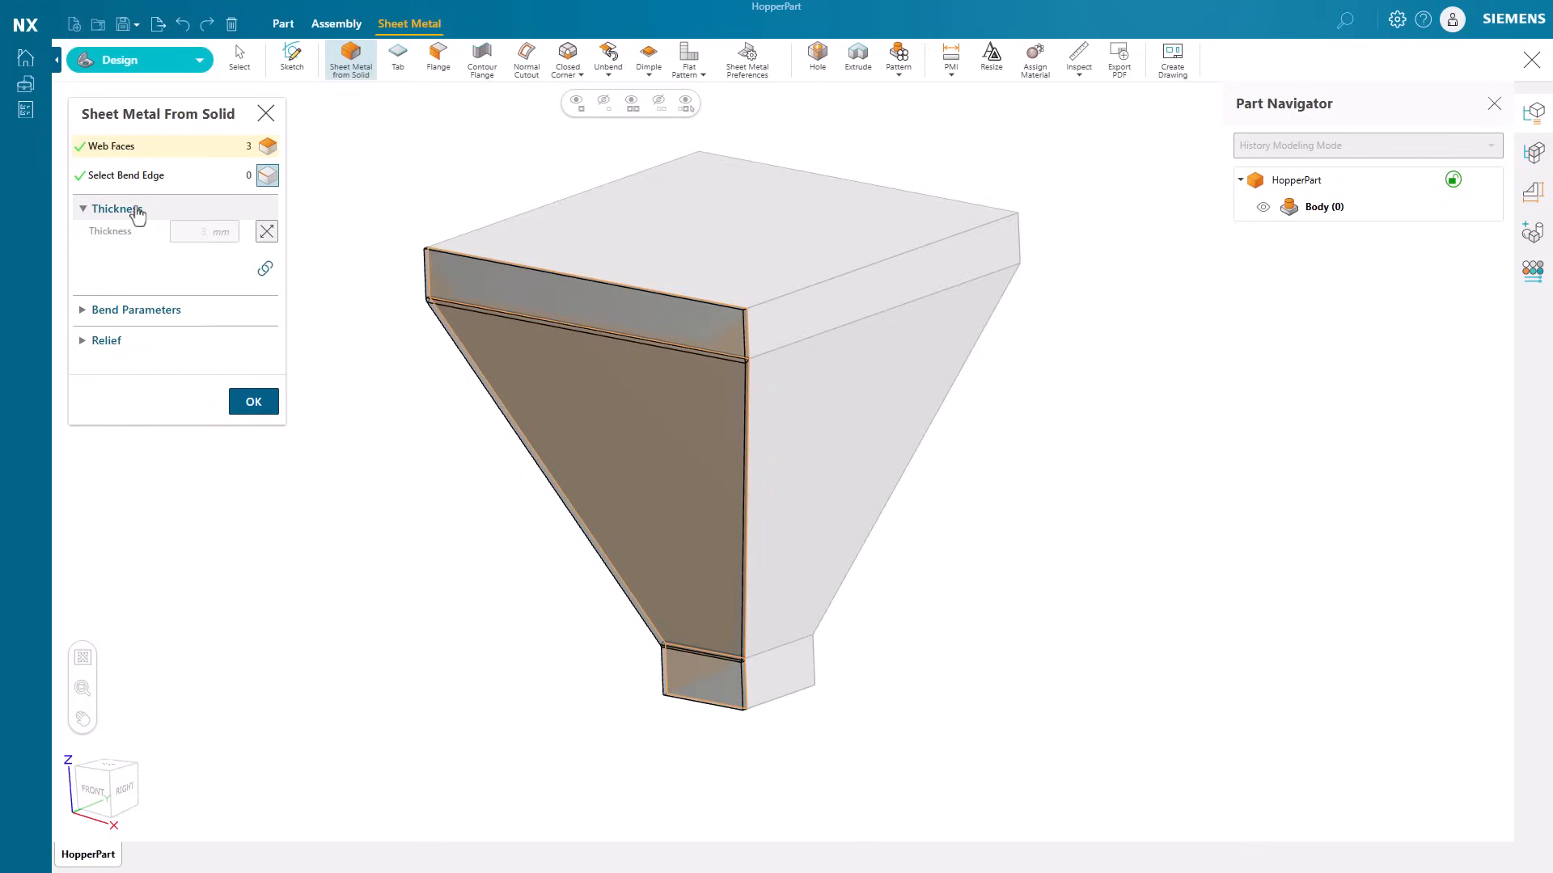
mouse_move(235, 278)
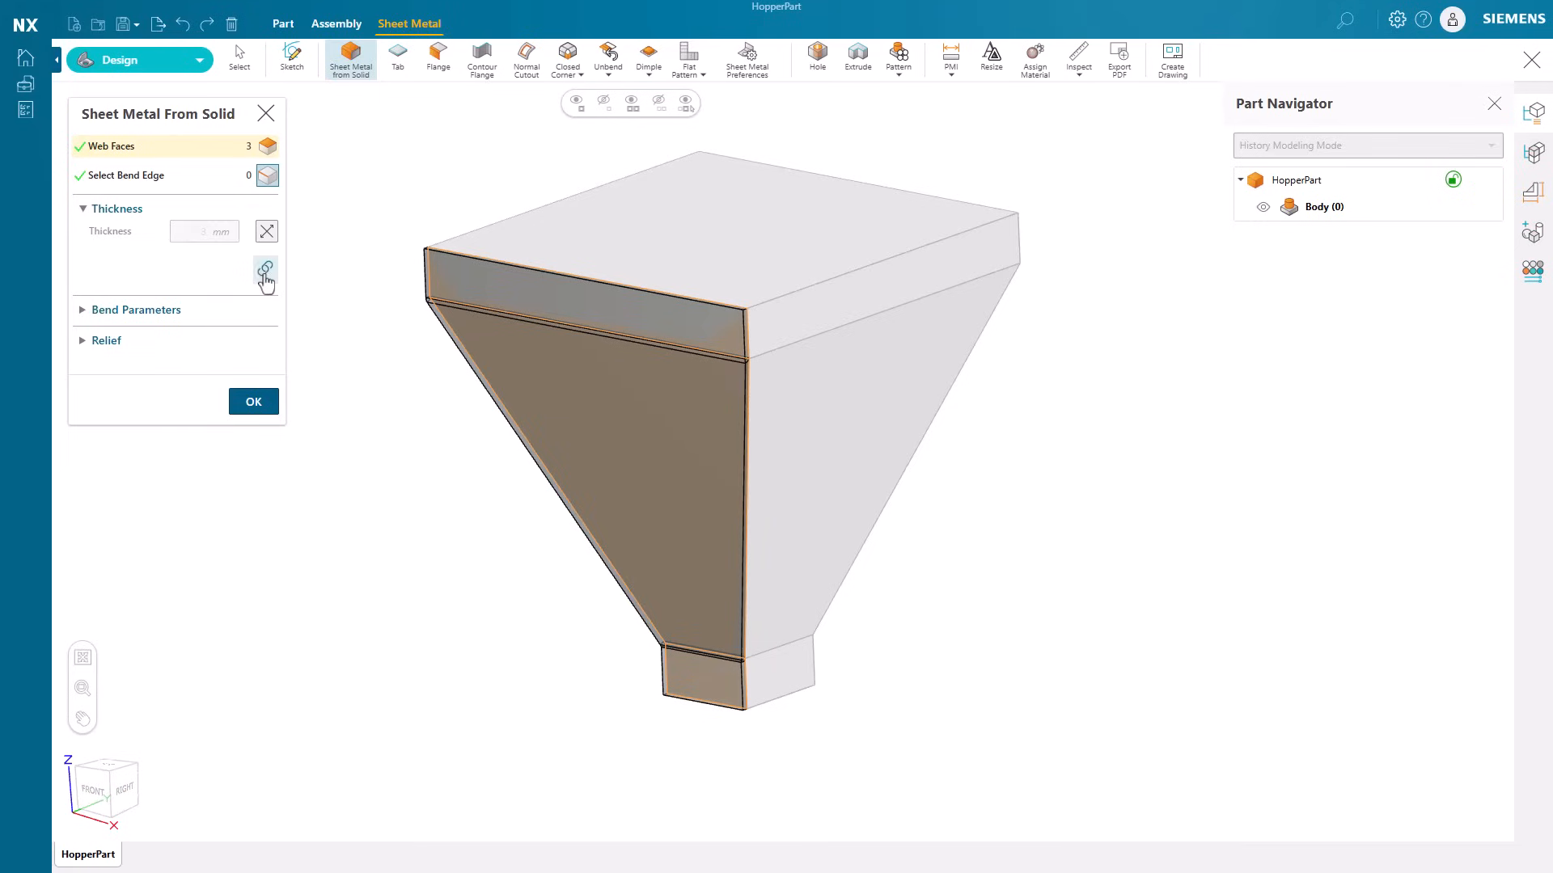
left_click(137, 309)
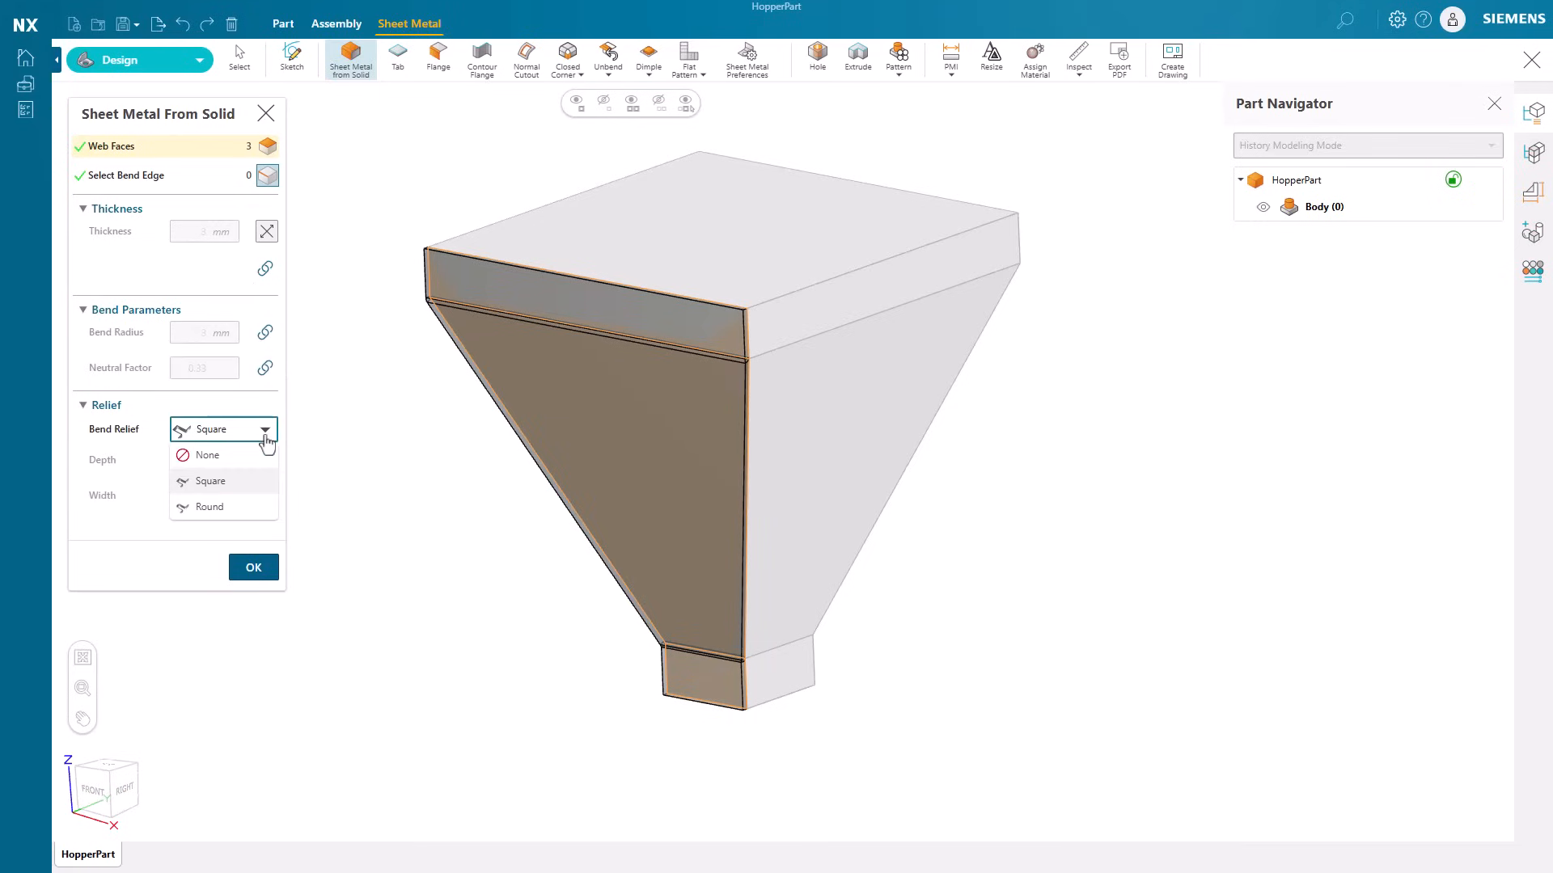
left_click(210, 481)
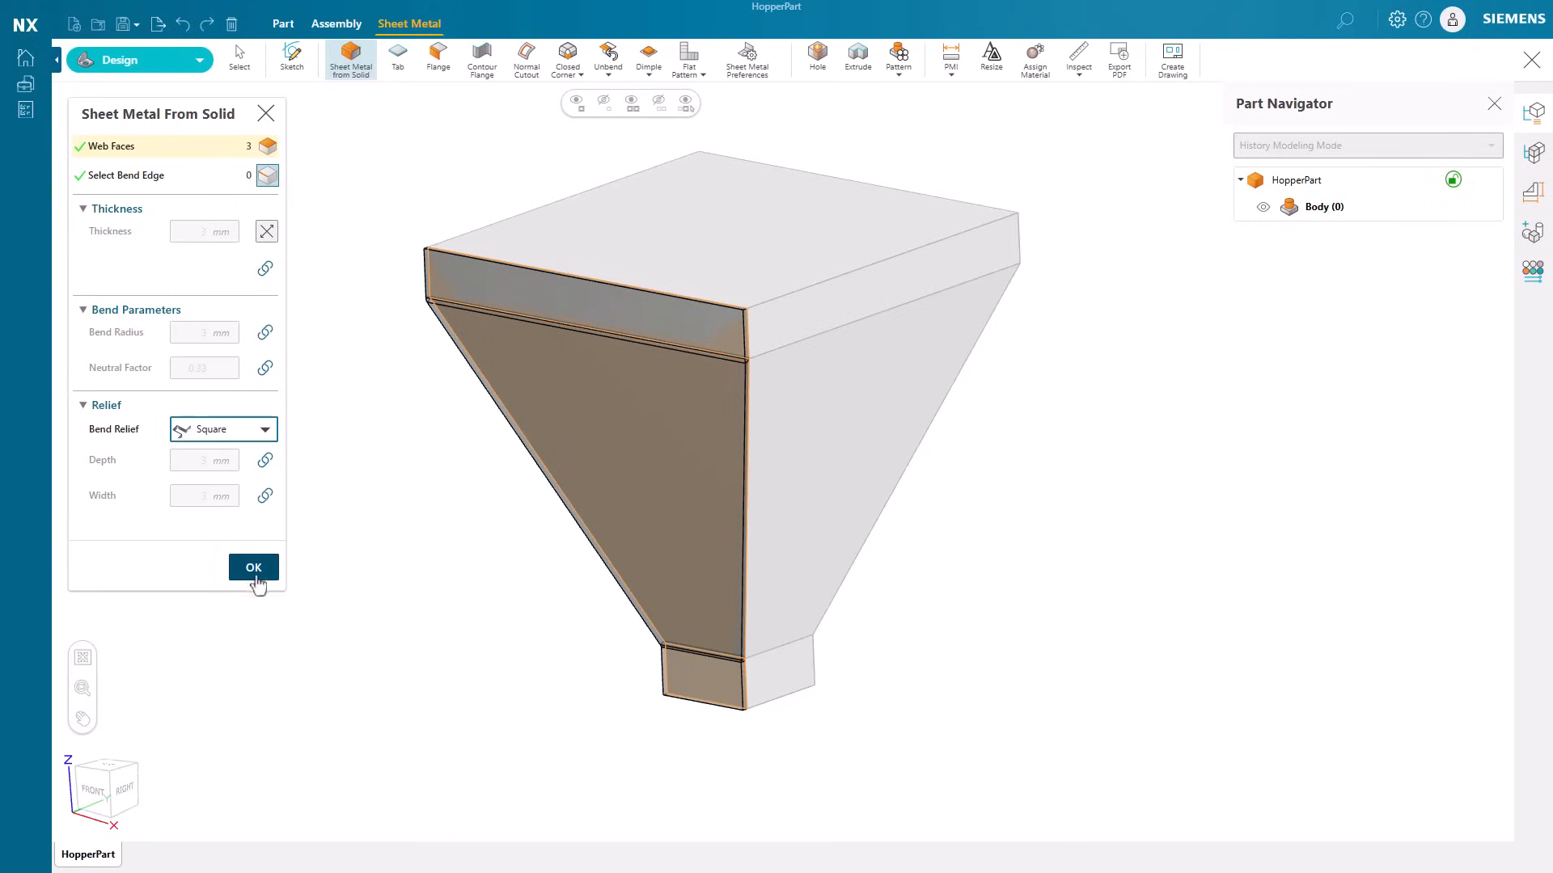
left_click(253, 567)
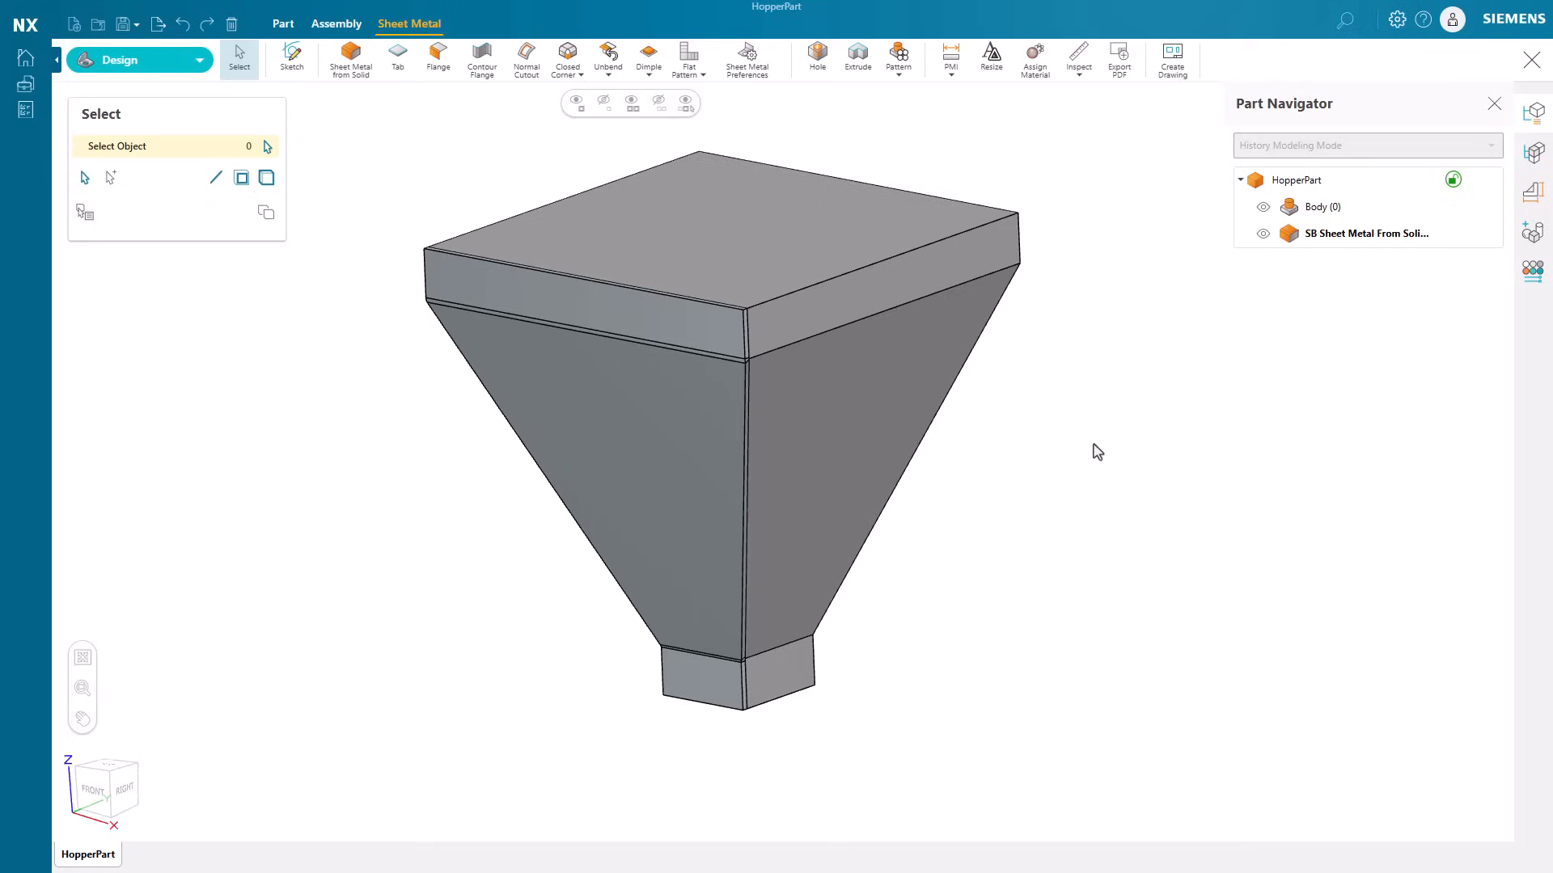
Convert the hopper's right-side faces to sheet metal, then open the Bracket part.
left_click(349, 57)
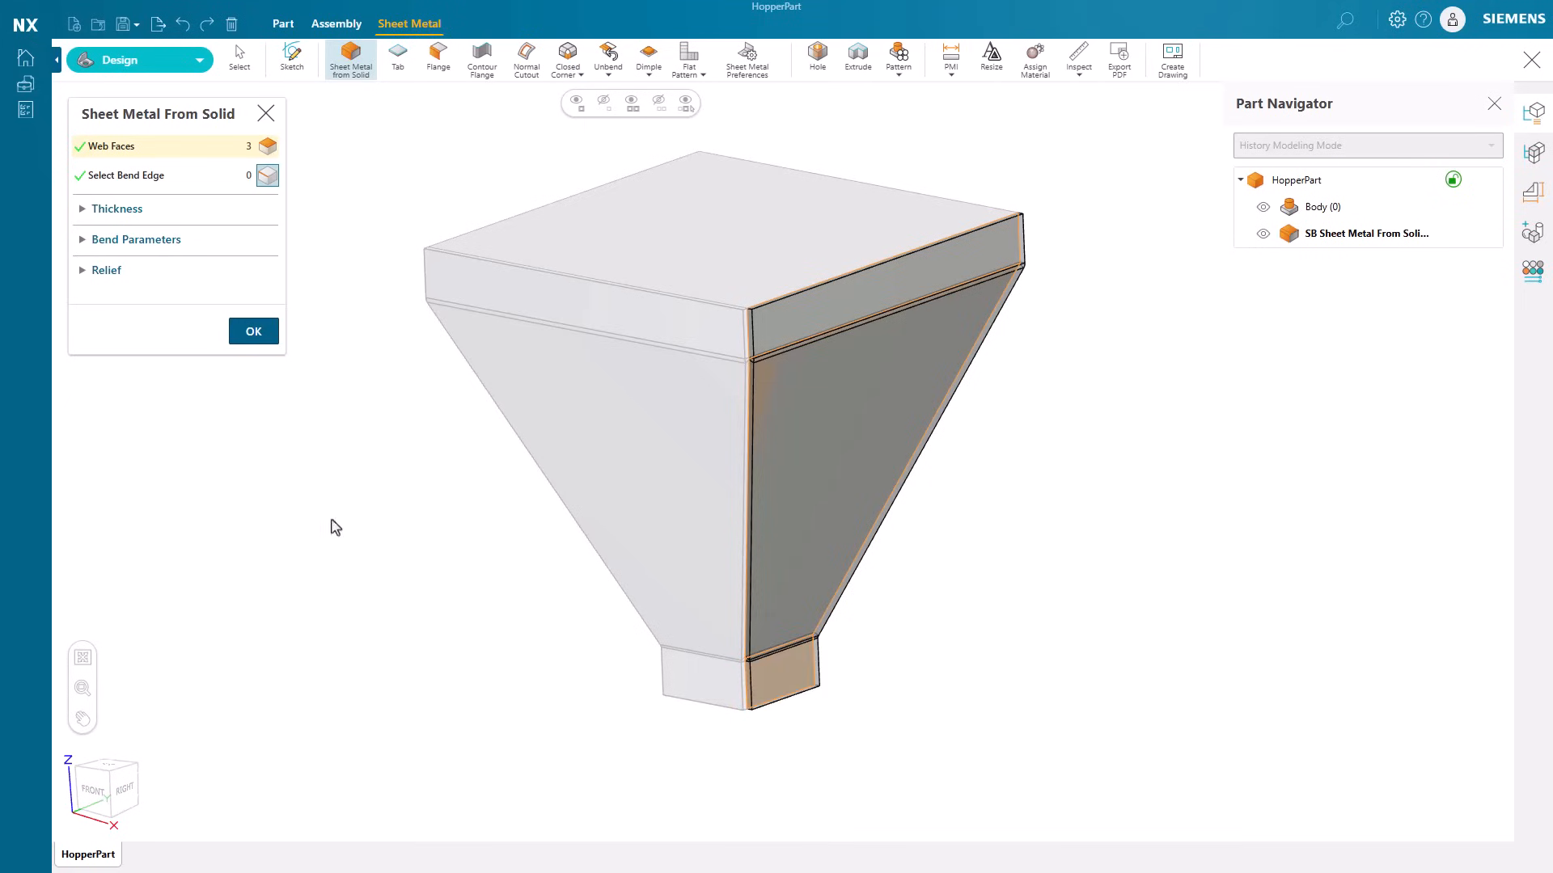
left_click(253, 331)
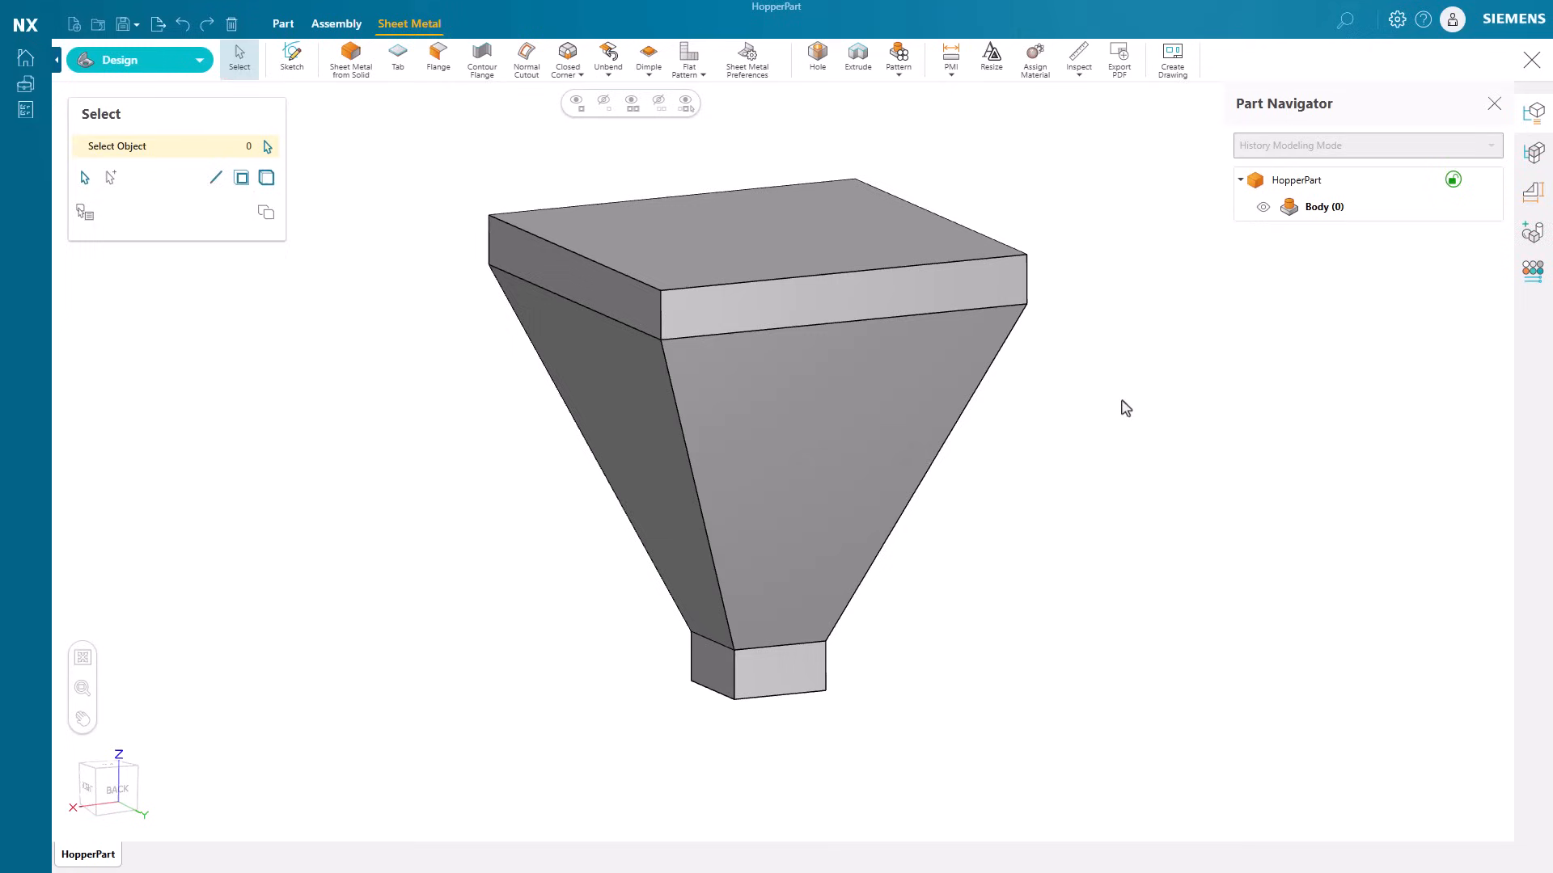
left_click(349, 57)
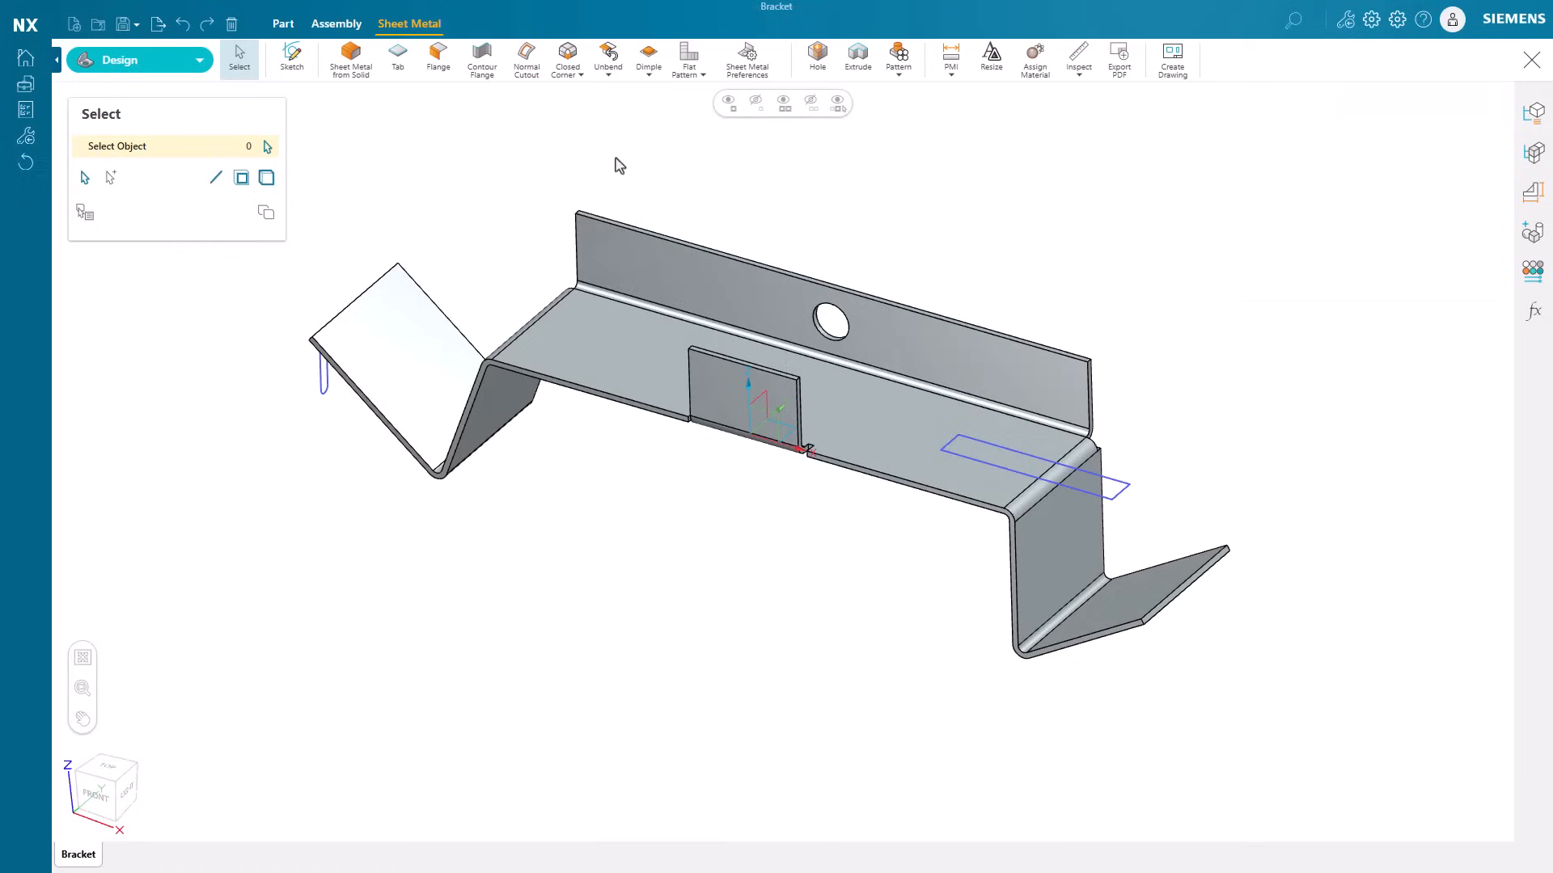
Cut the rectangle sketch through all with a Thickness-method normal cutout.
left_click(525, 59)
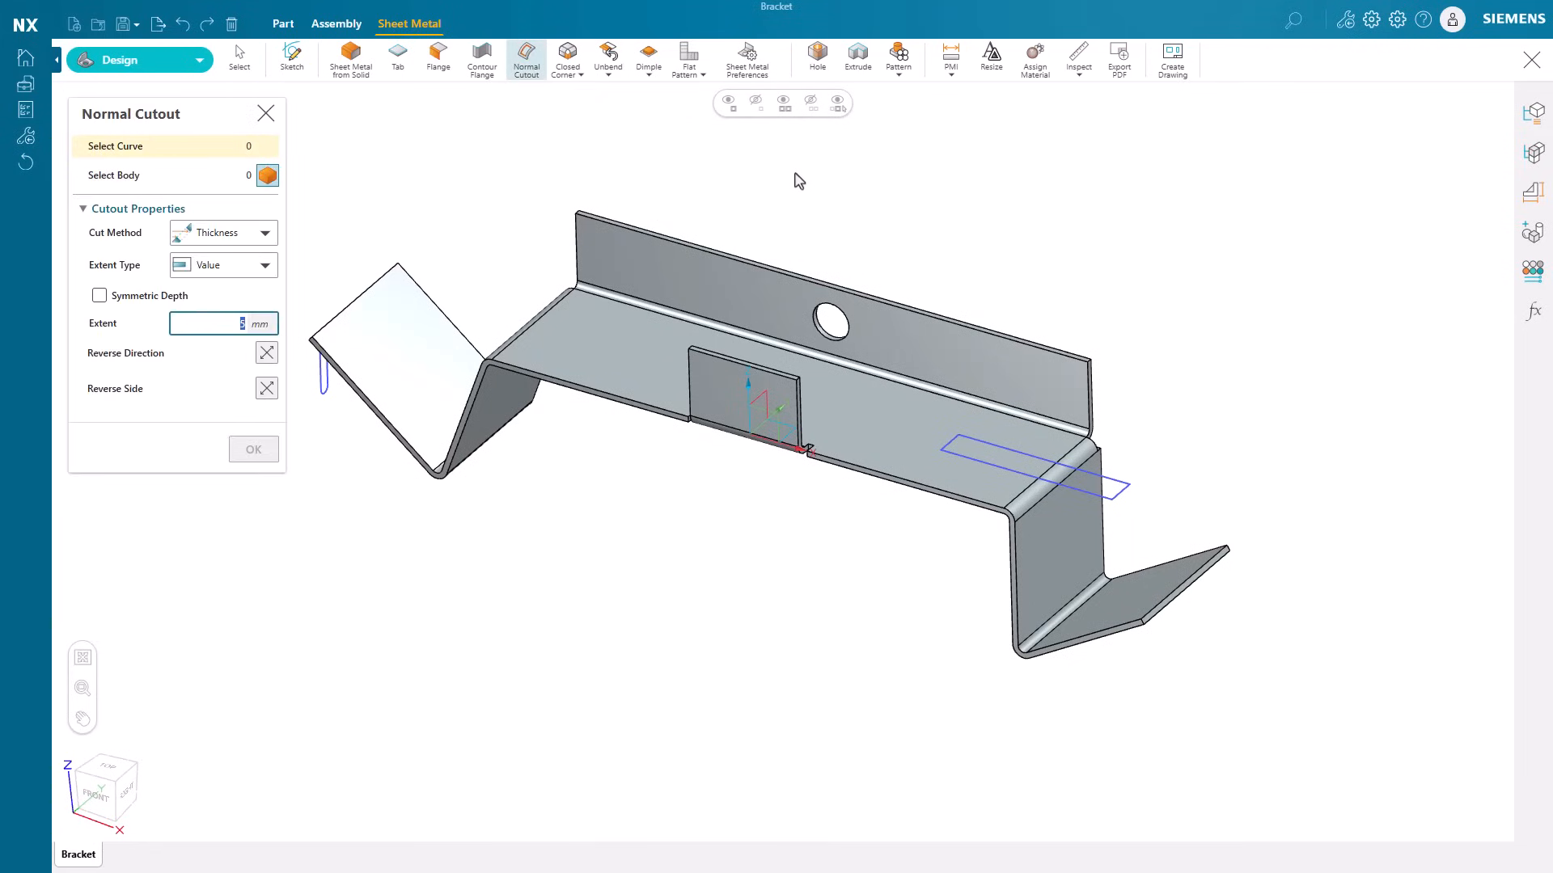
mouse_move(1122, 505)
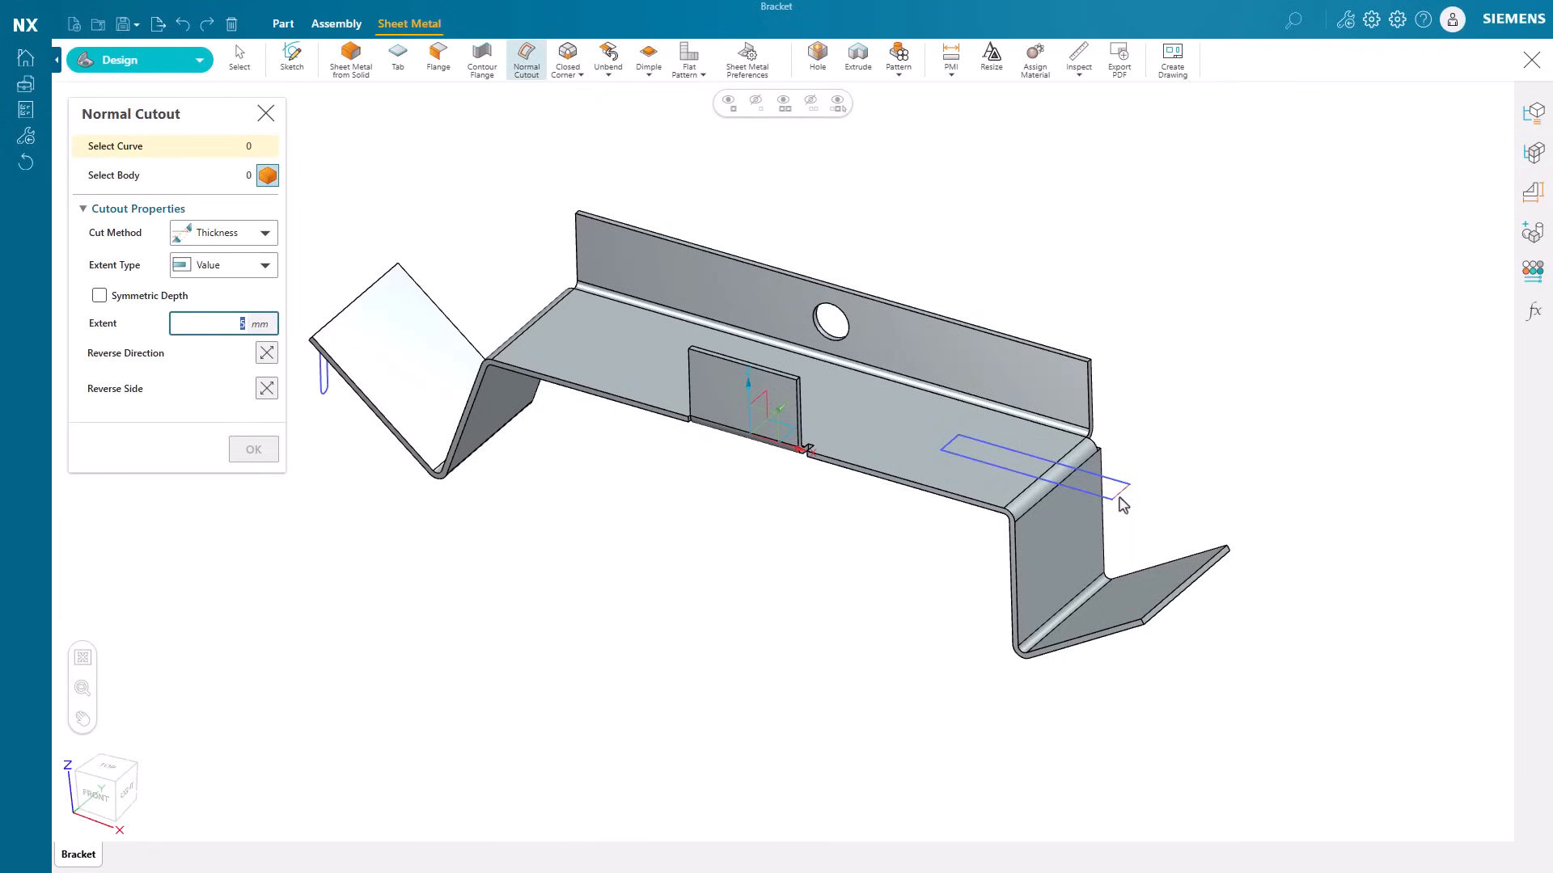
left_click(1028, 466)
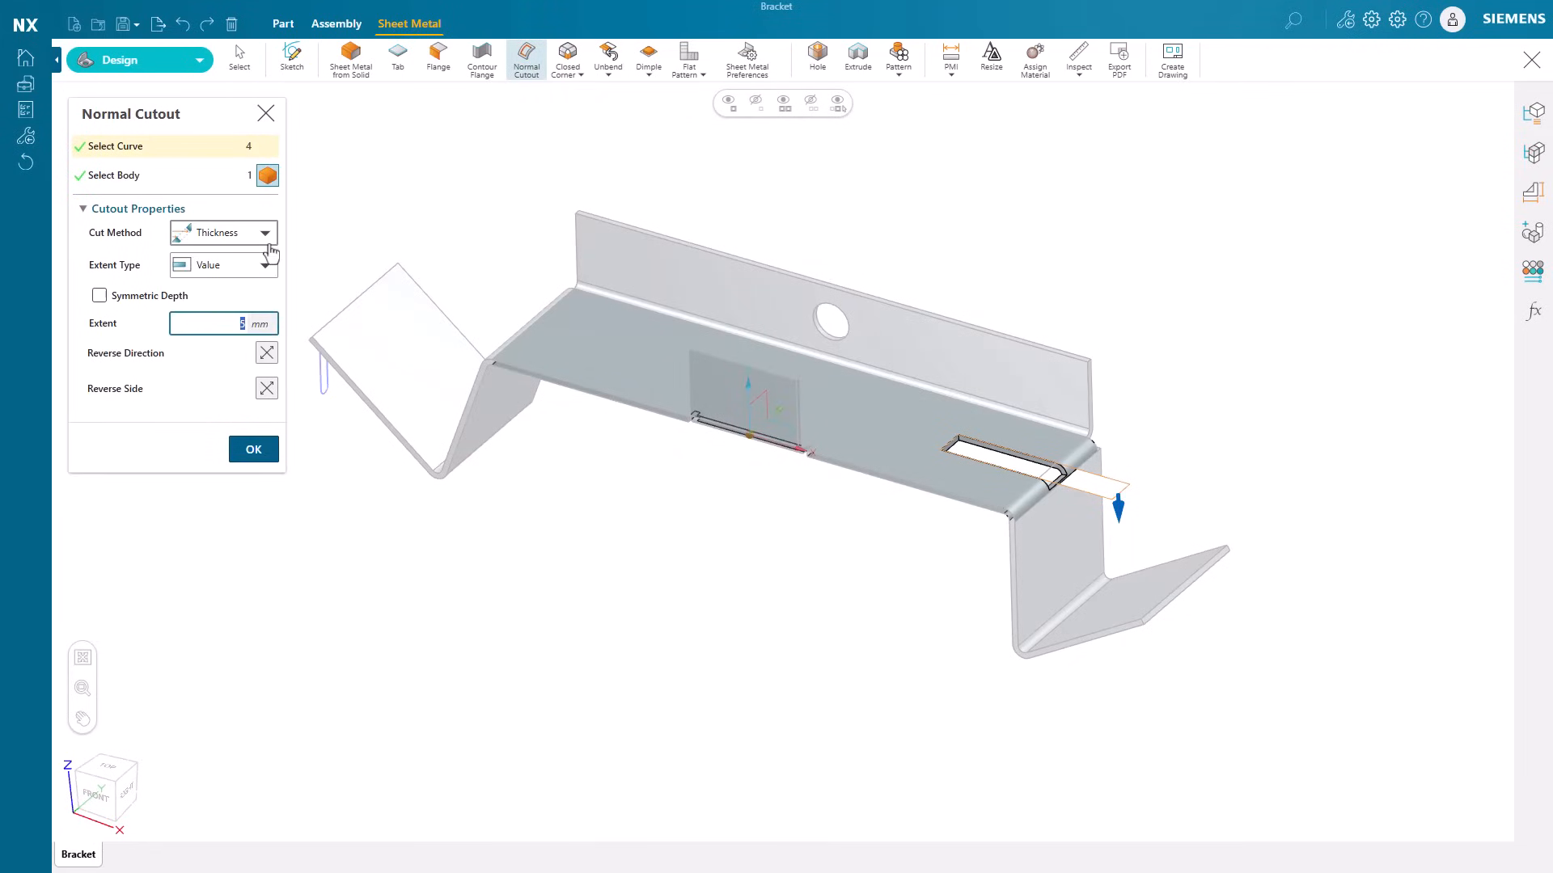
left_click(264, 232)
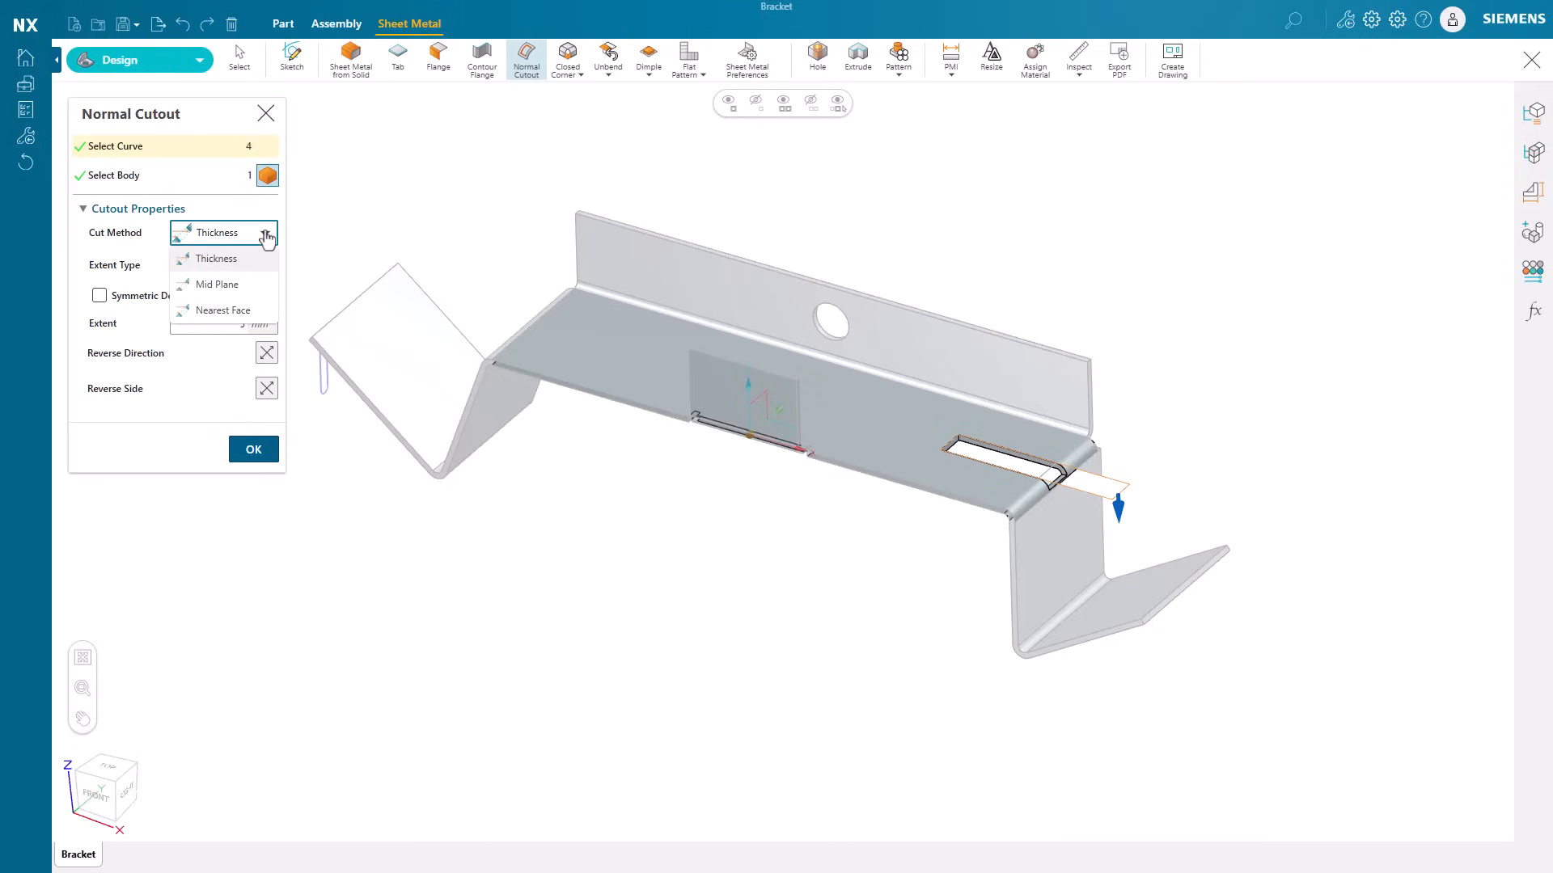
left_click(223, 264)
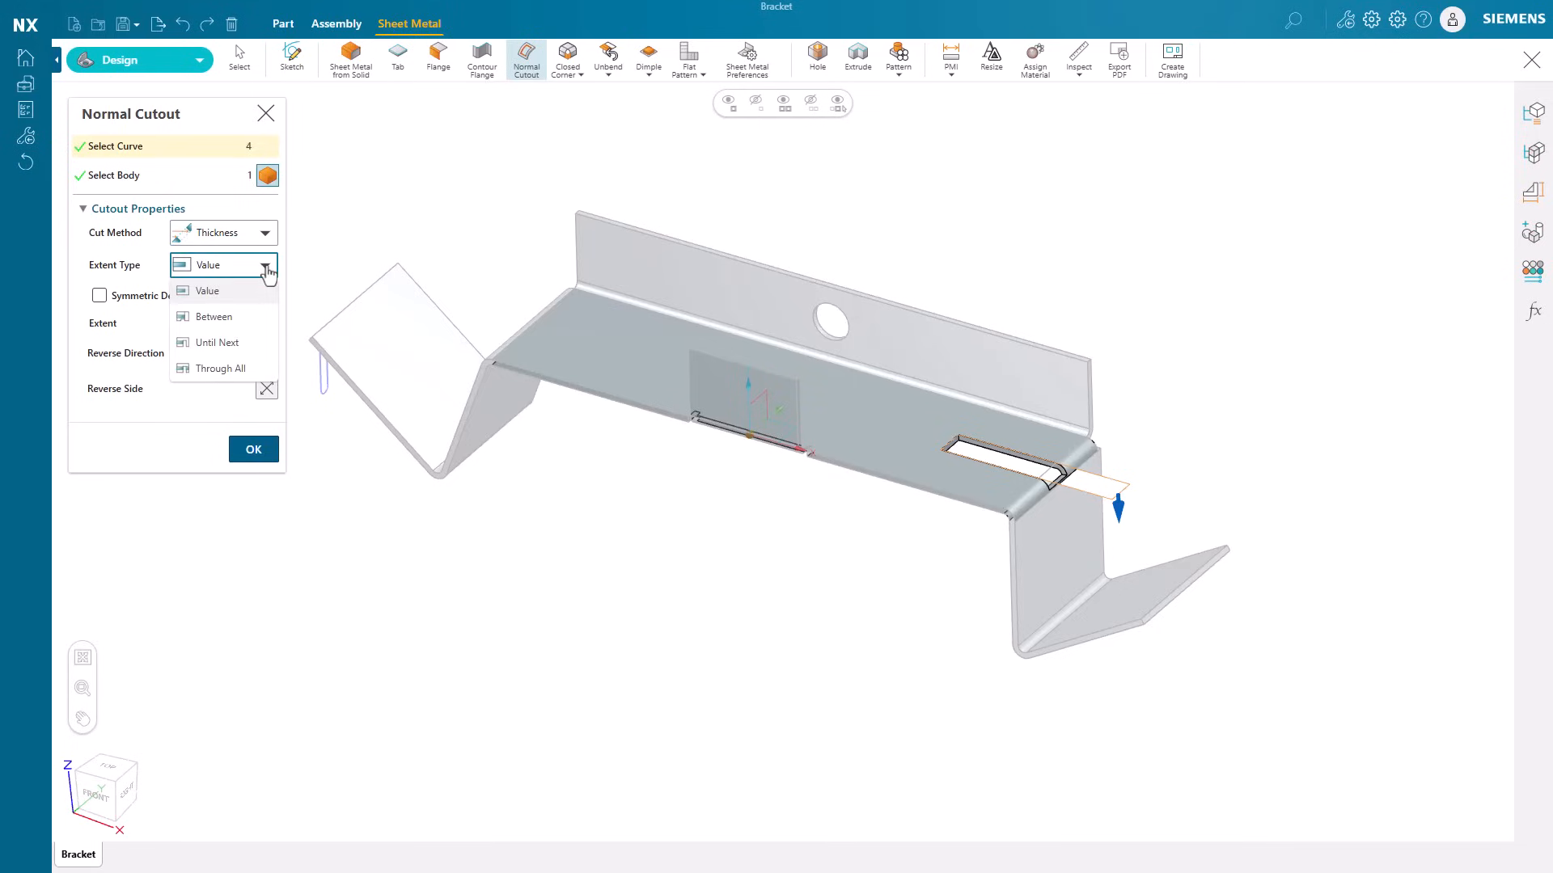
left_click(220, 367)
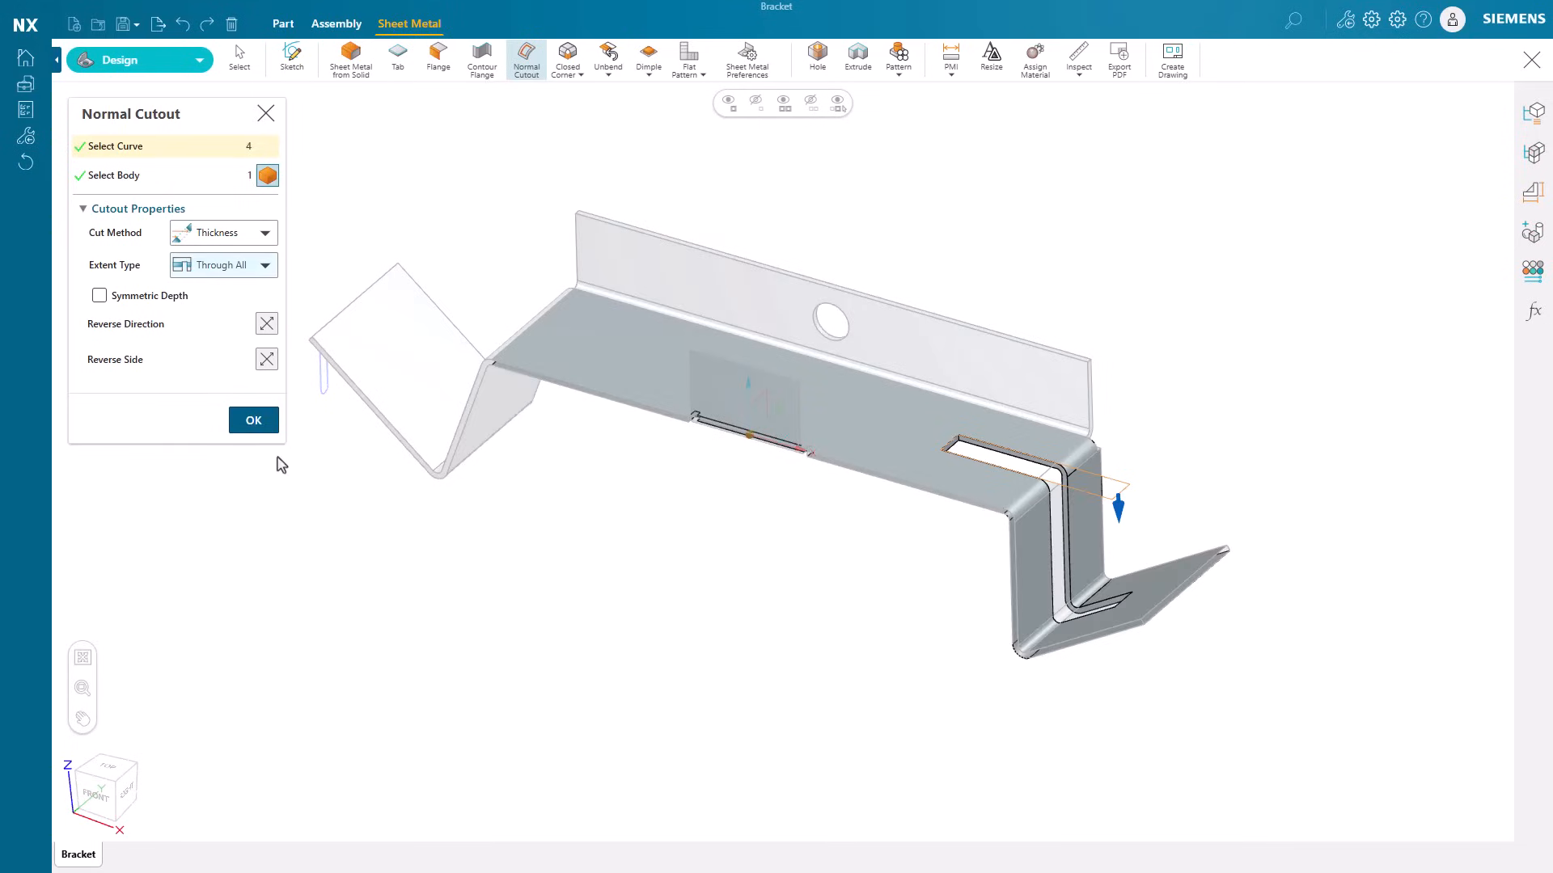
left_click(252, 420)
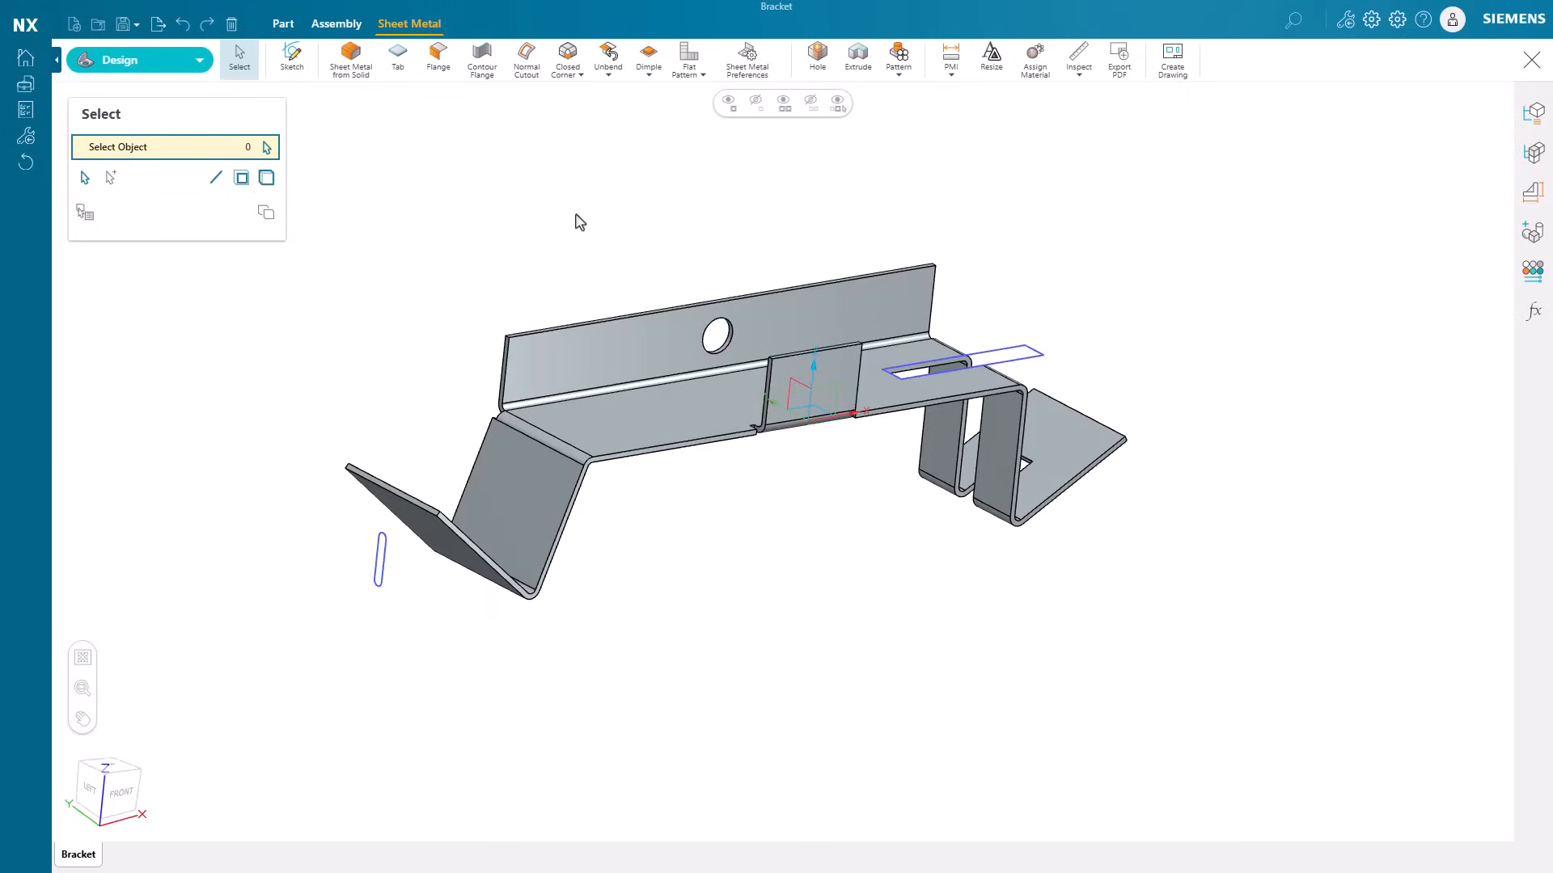
Cut the slot sketch with a normal cutout limited Between two bounding faces.
left_click(526, 59)
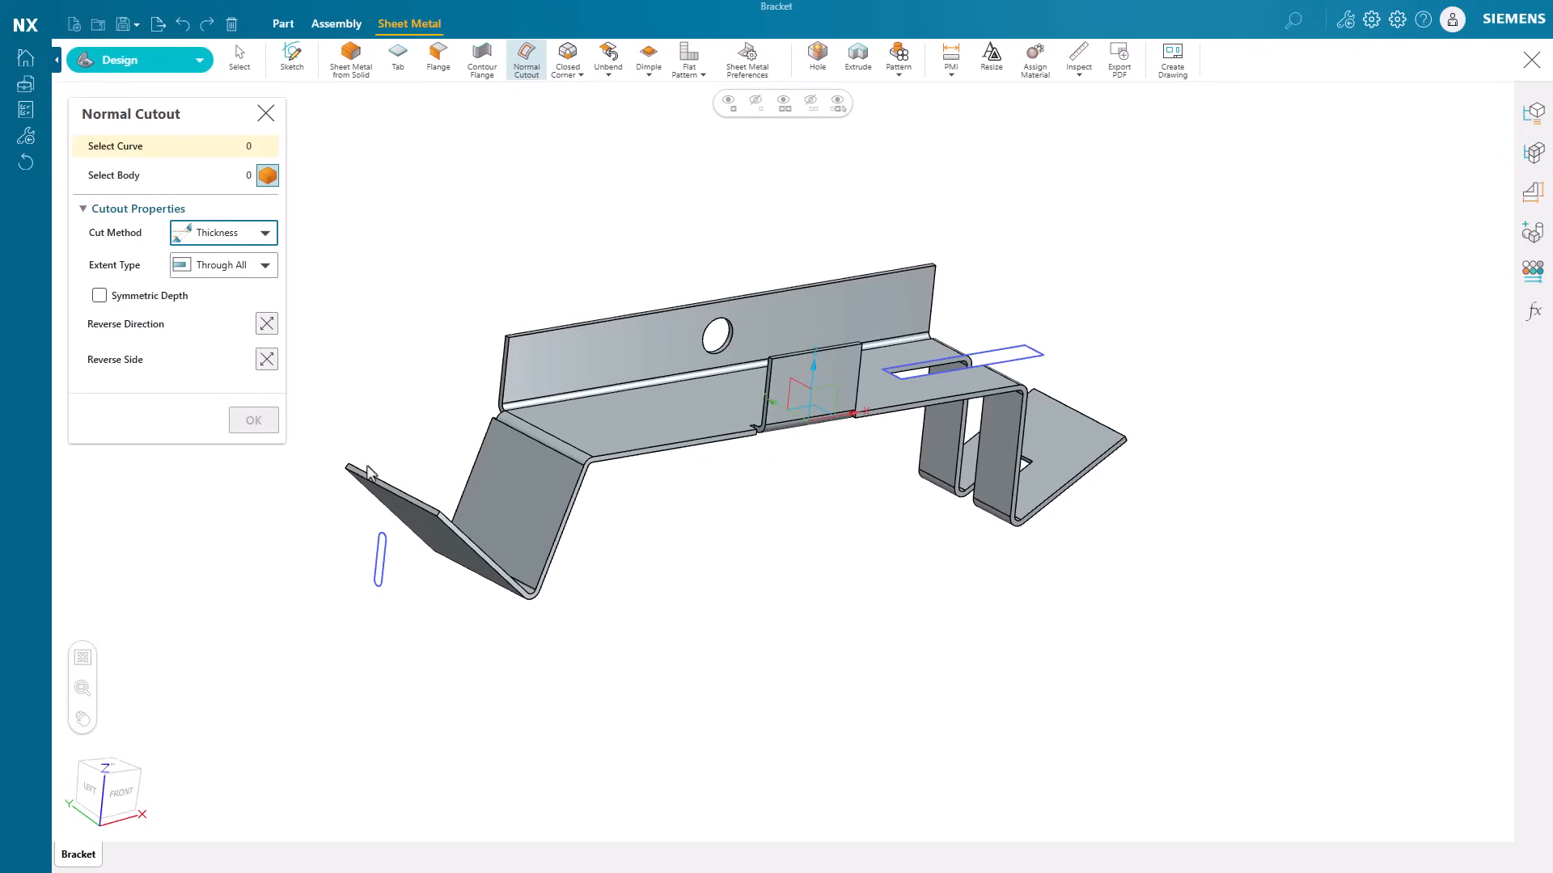
left_click(381, 555)
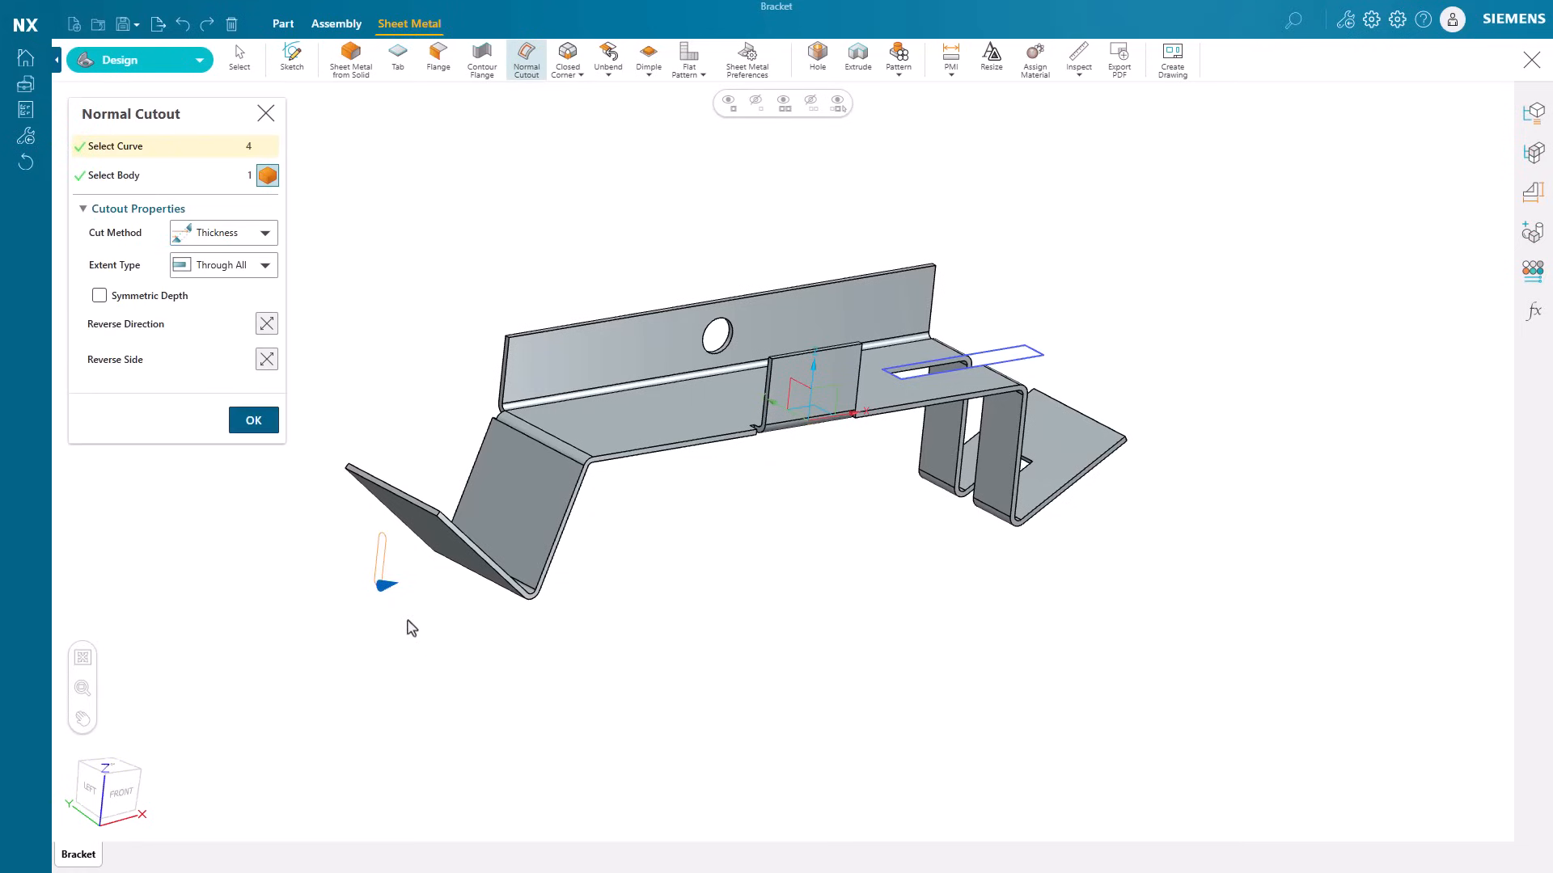
left_click(222, 265)
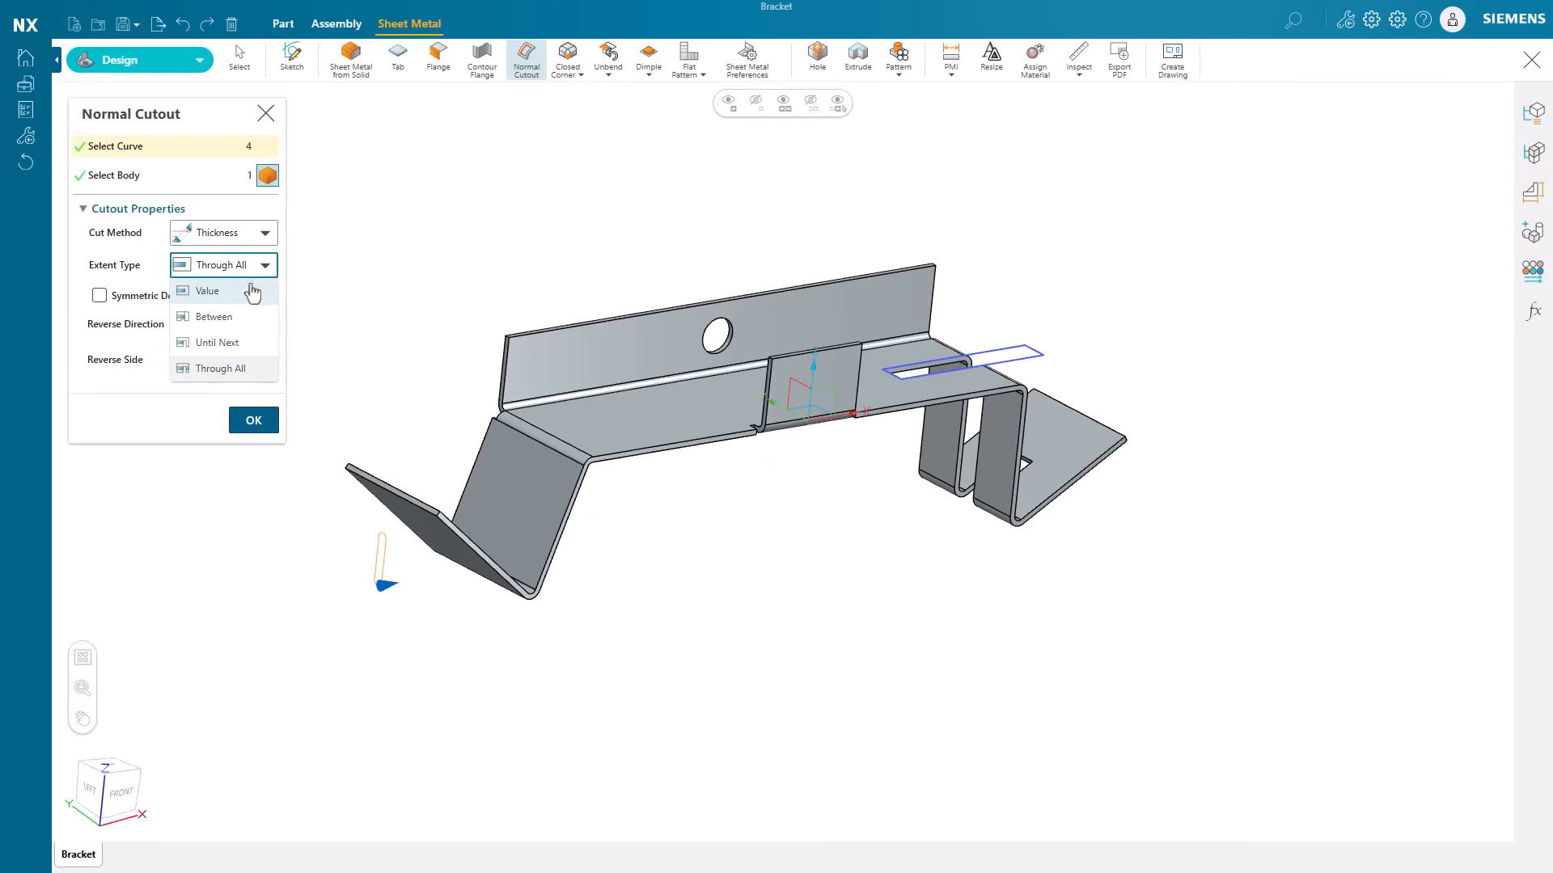
left_click(212, 317)
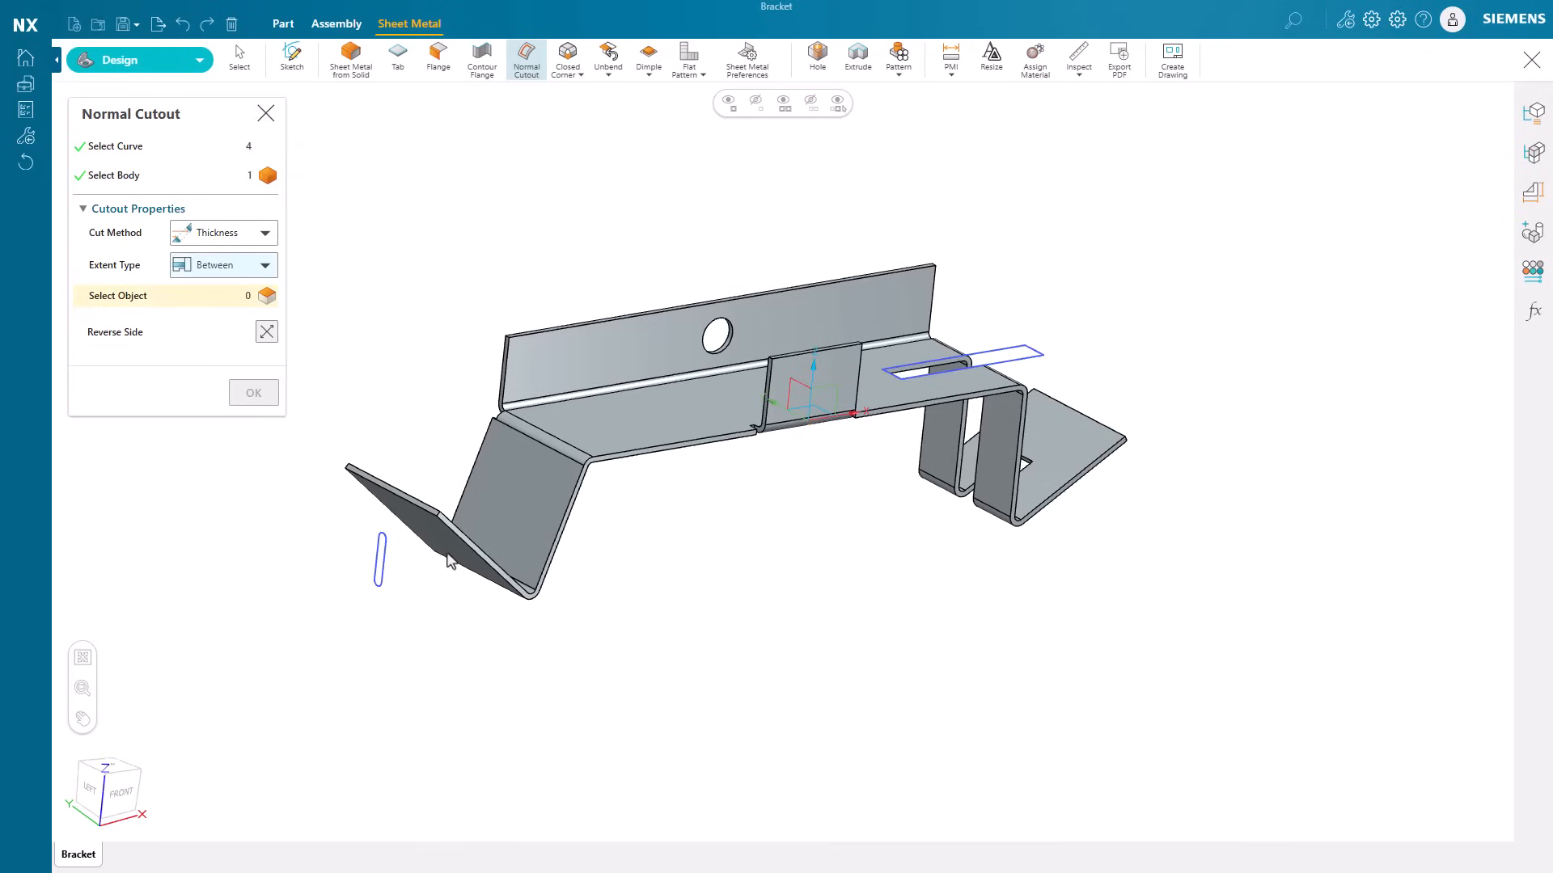
left_click(455, 515)
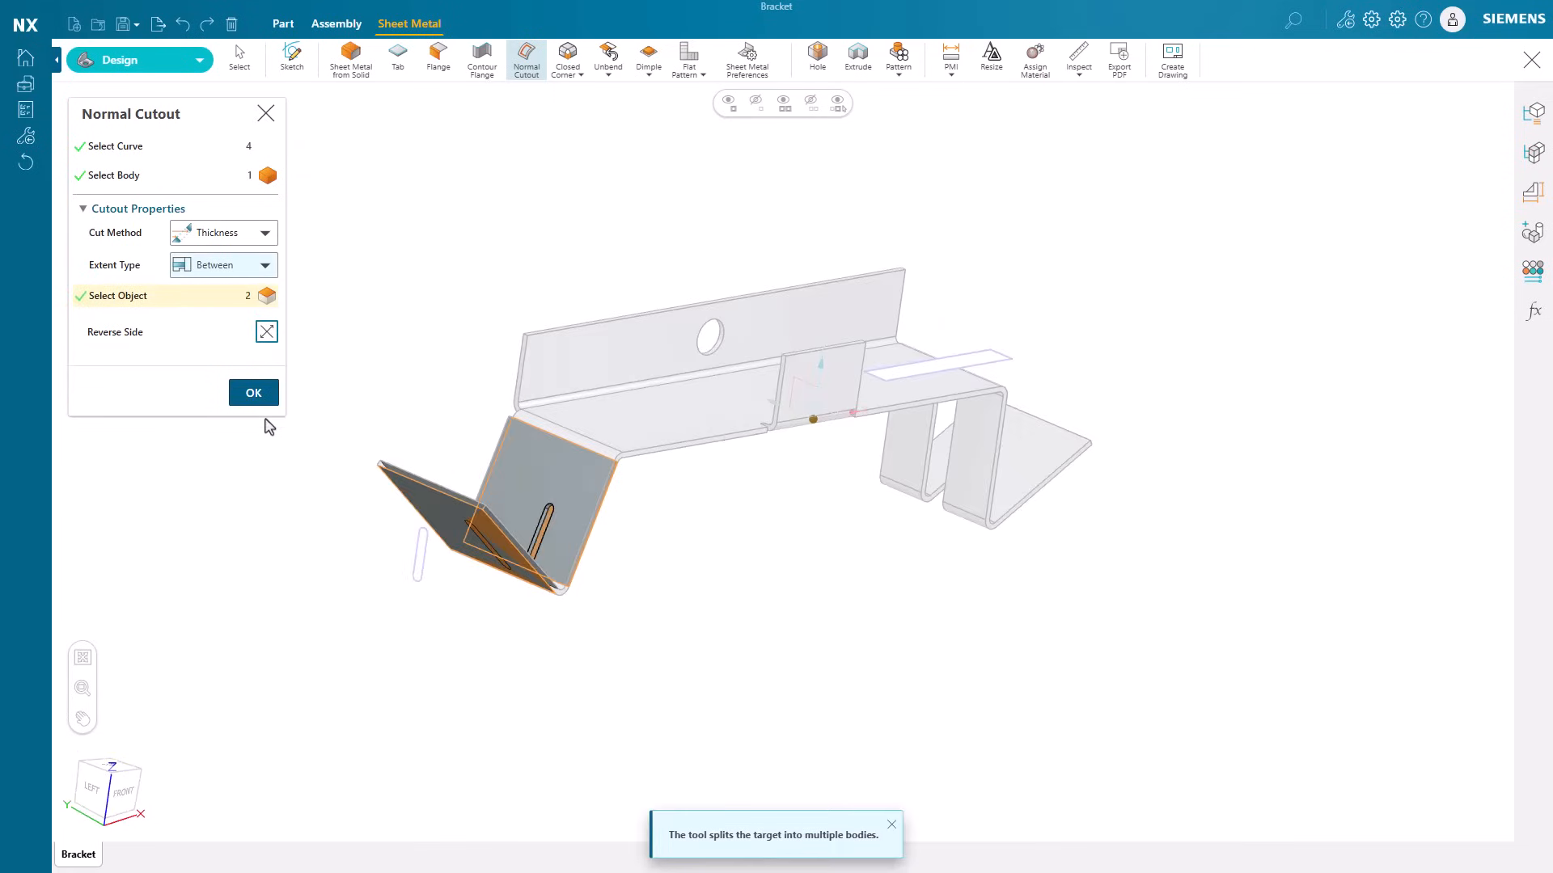
left_click(252, 392)
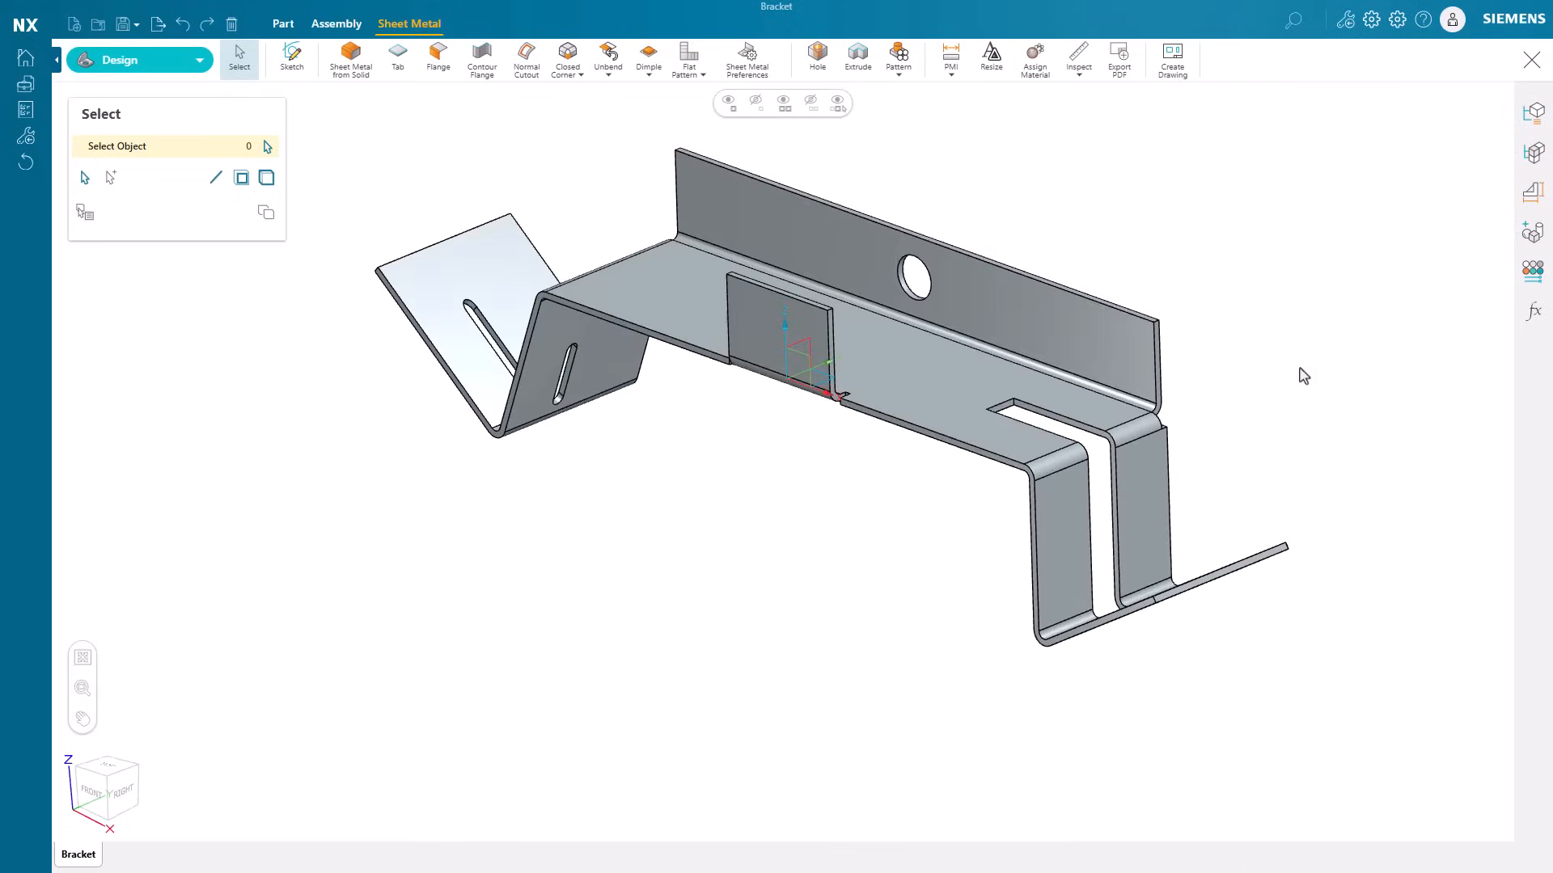
Apply a 5 mm Blend Break Corner to two bracket edges.
left_click(568, 59)
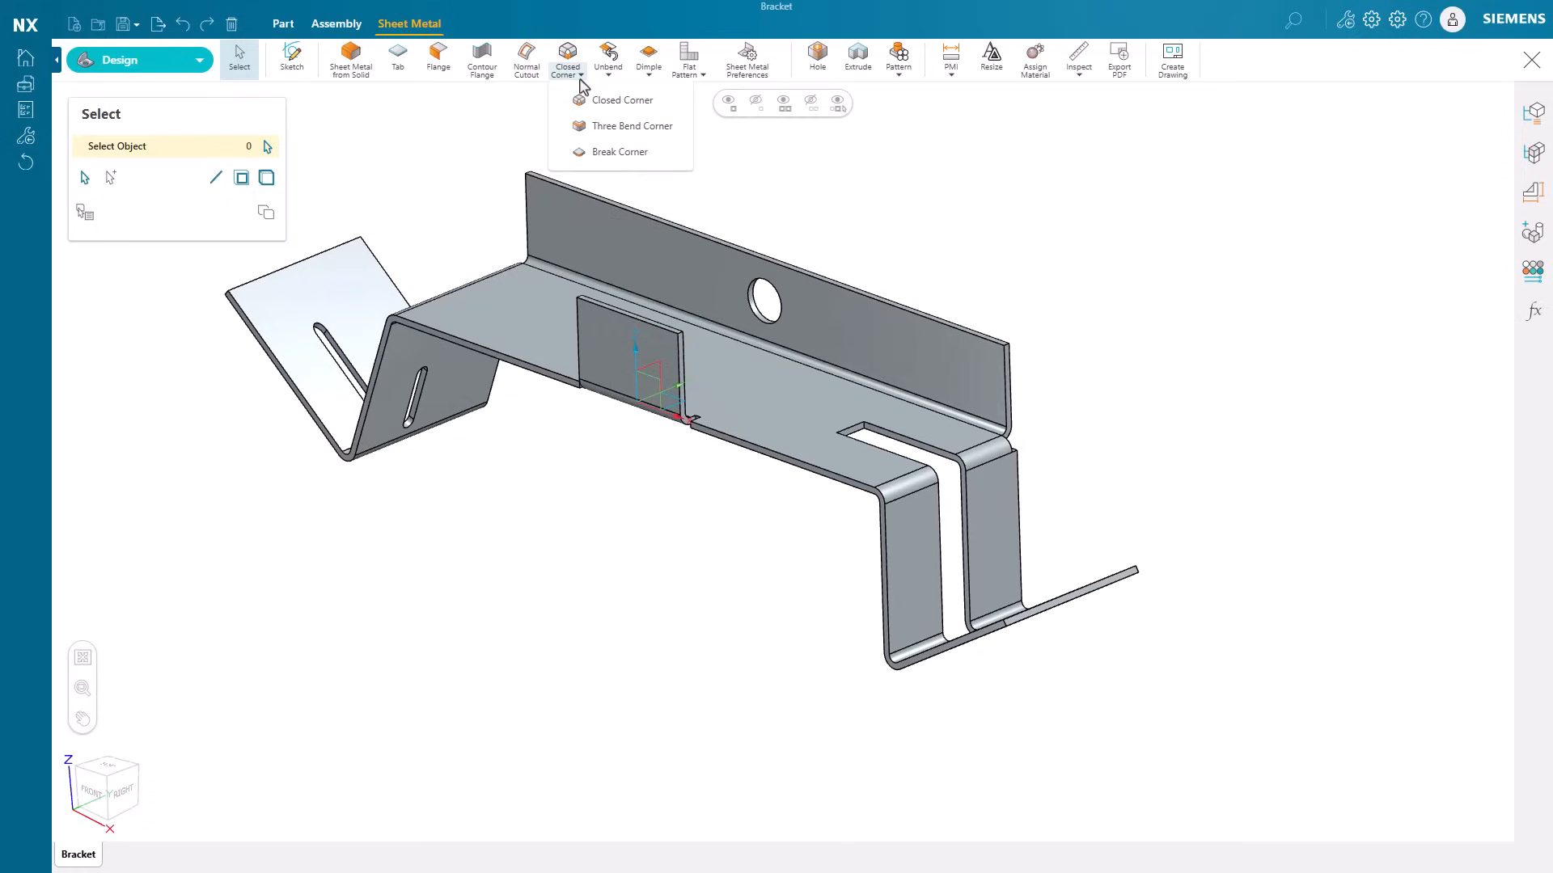
left_click(618, 152)
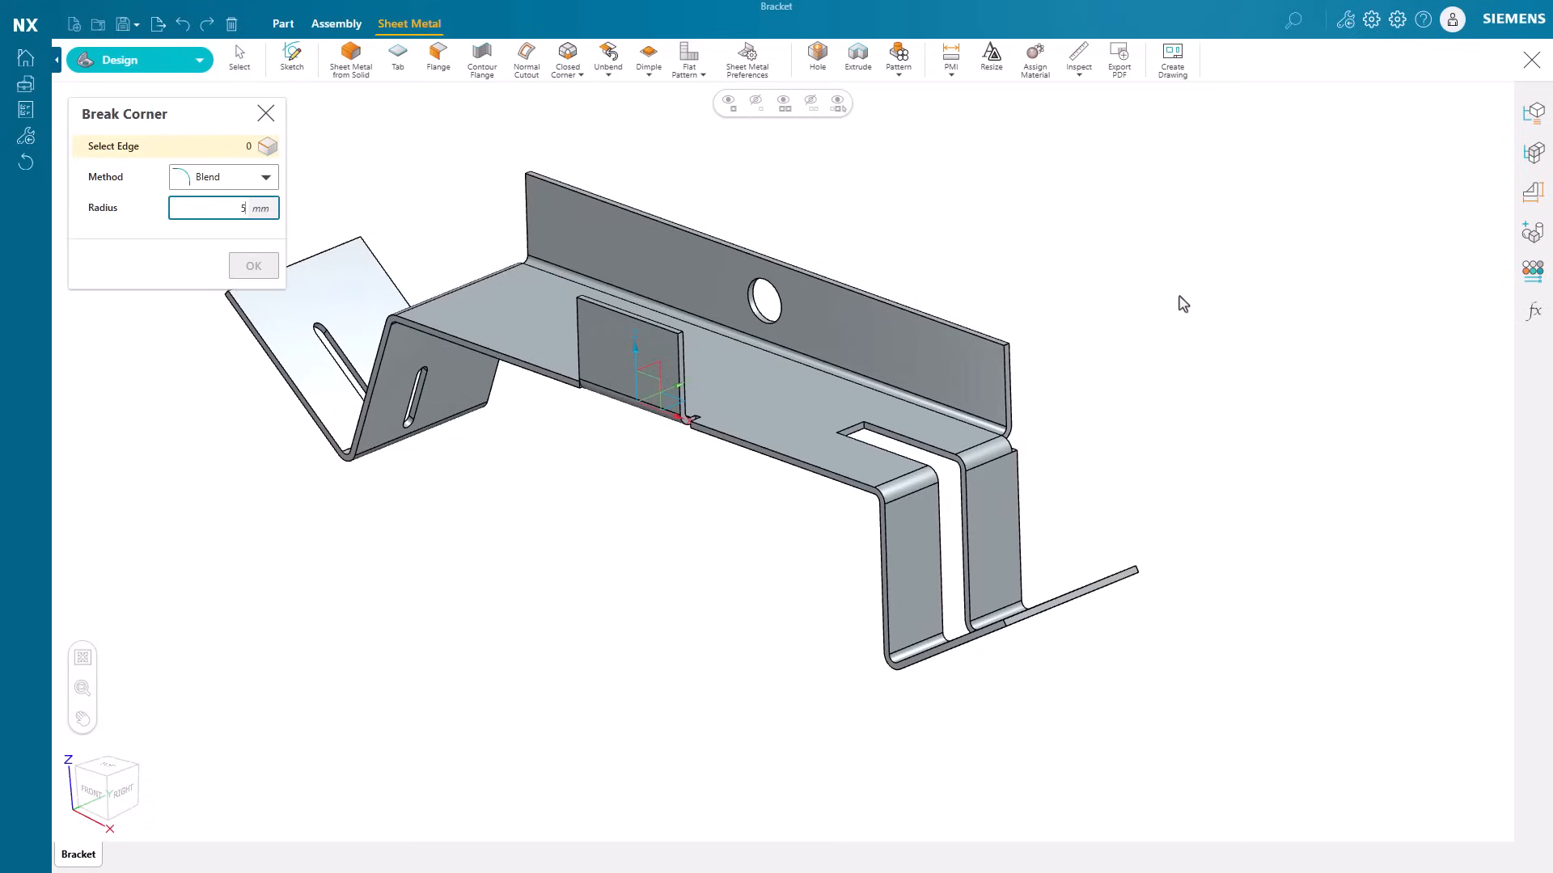
left_click(1005, 634)
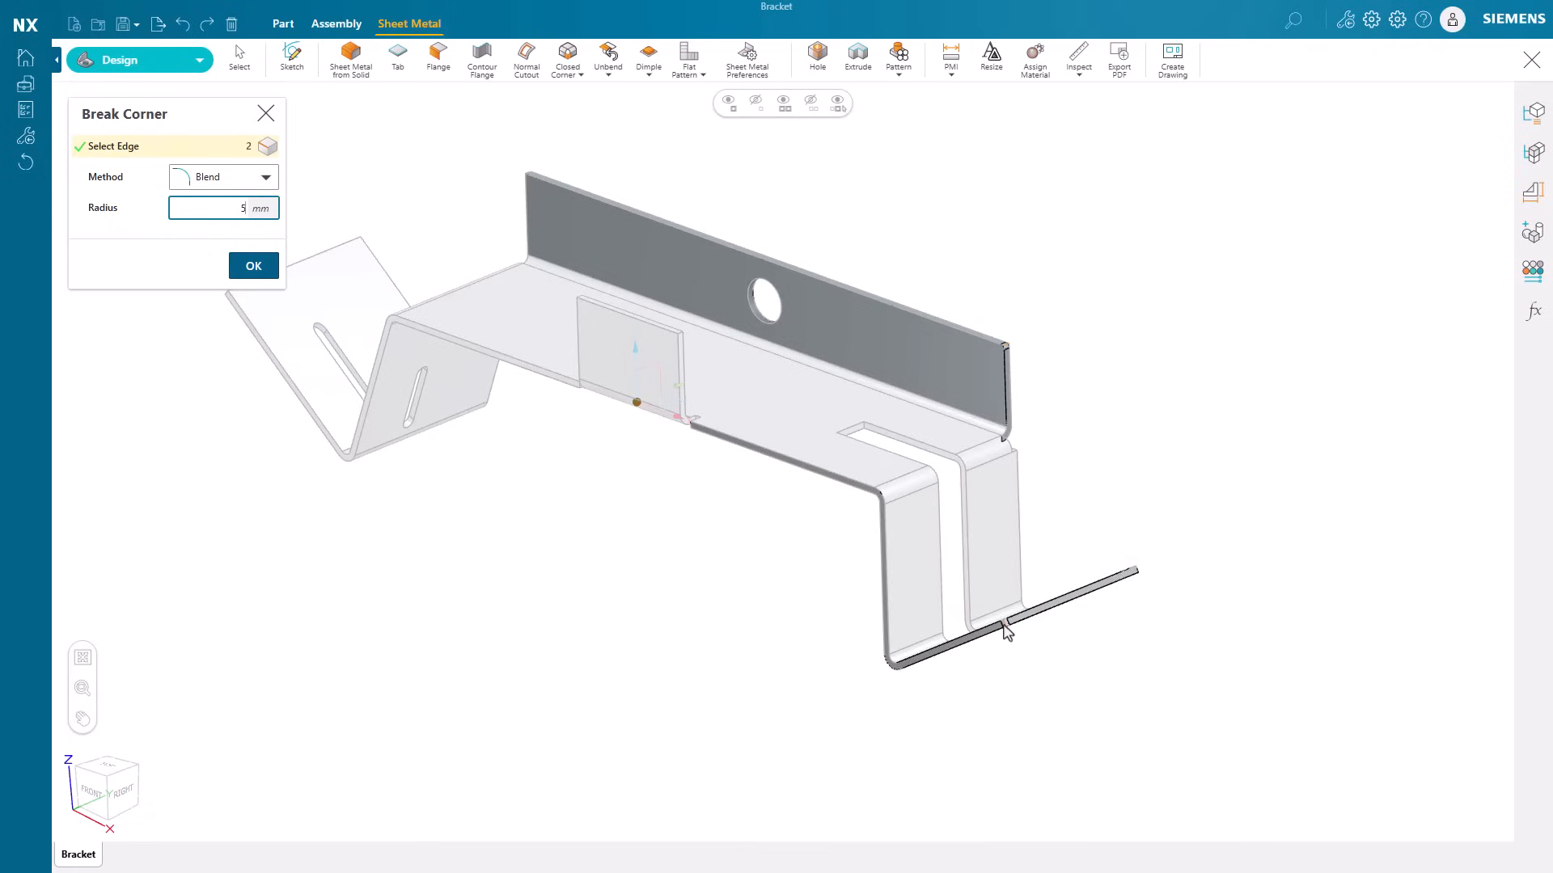
left_click(1008, 604)
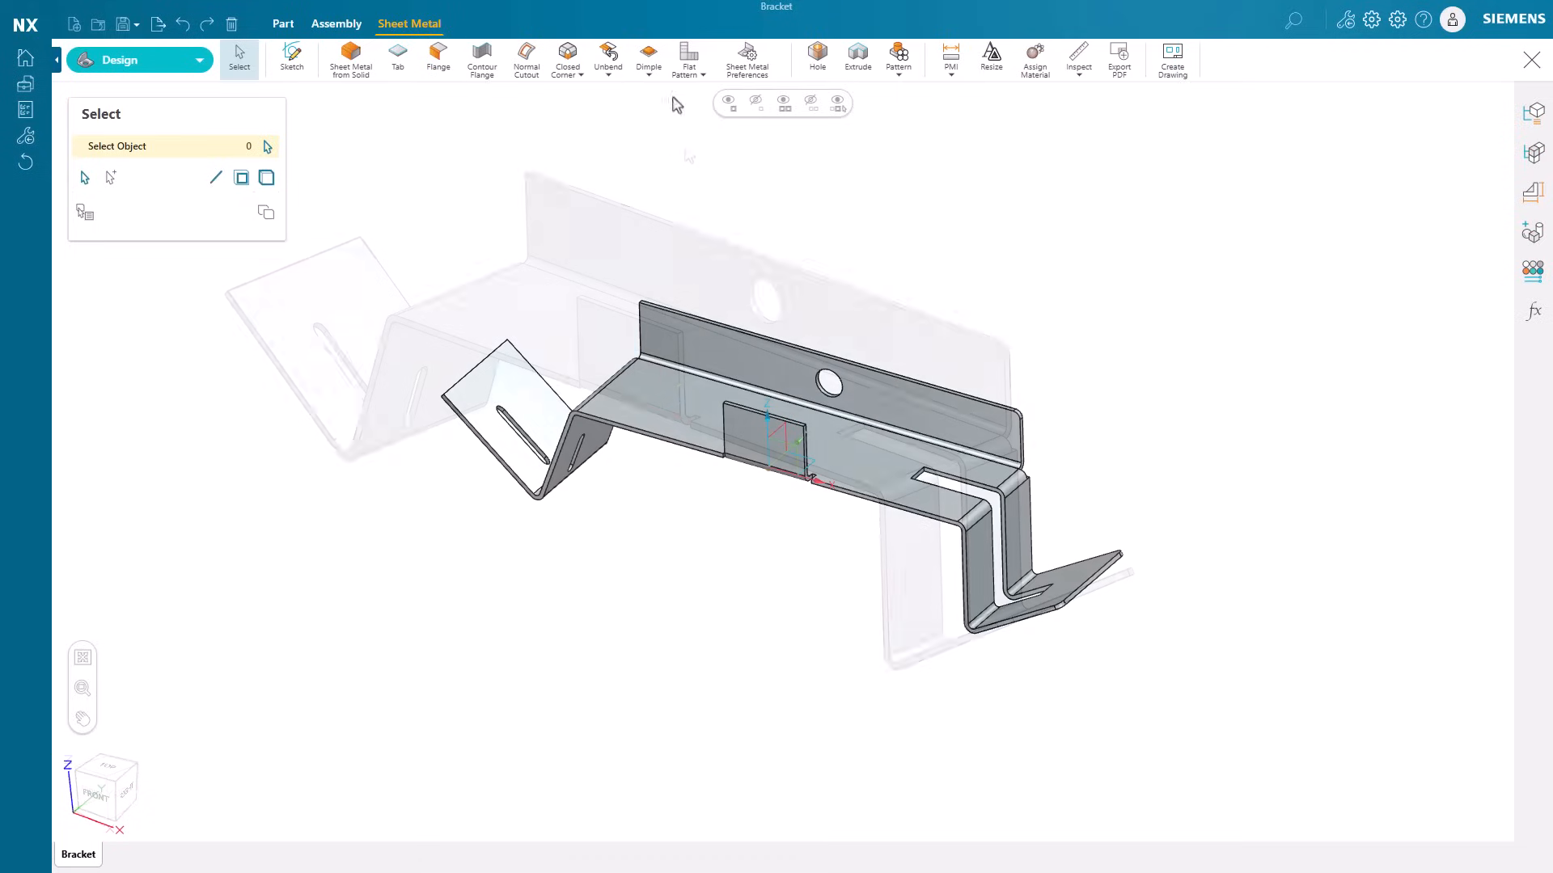
Generate the bracket's flat pattern from the upward base face.
left_click(688, 56)
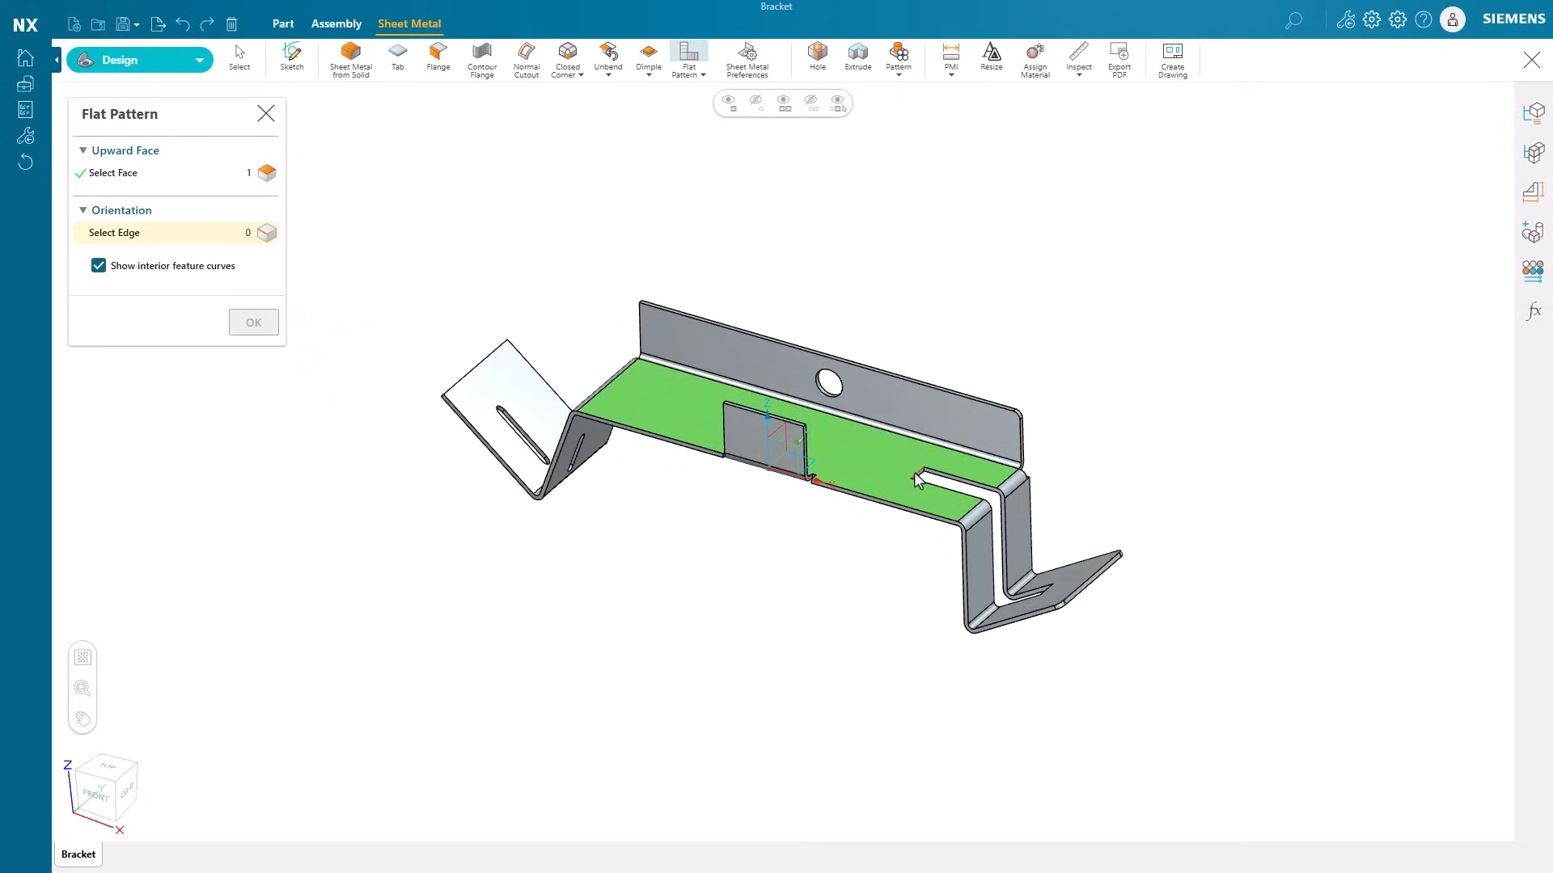
left_click(252, 321)
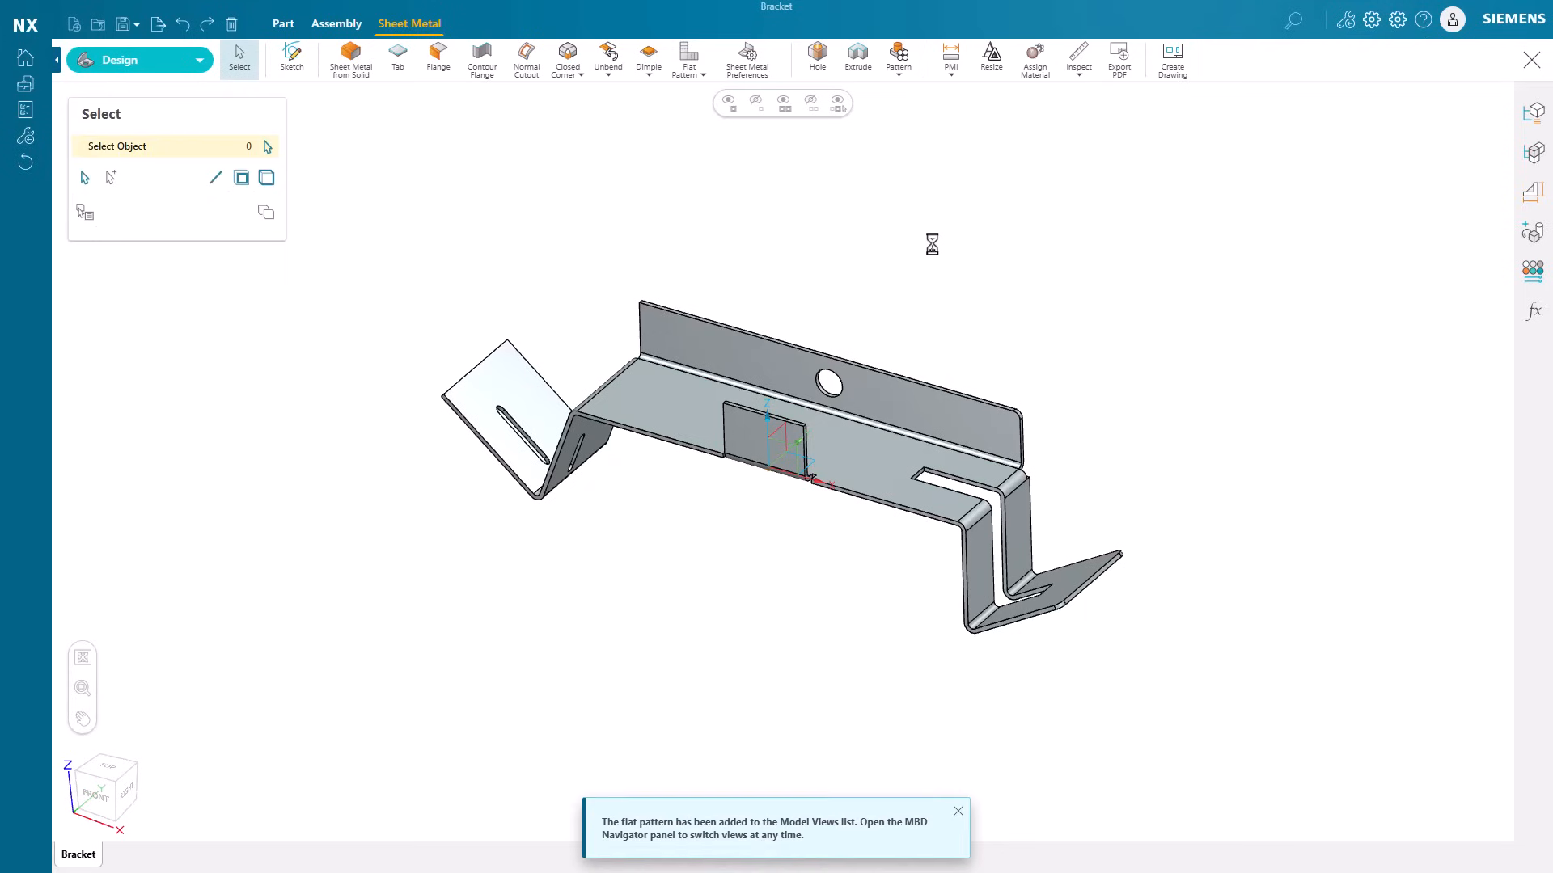